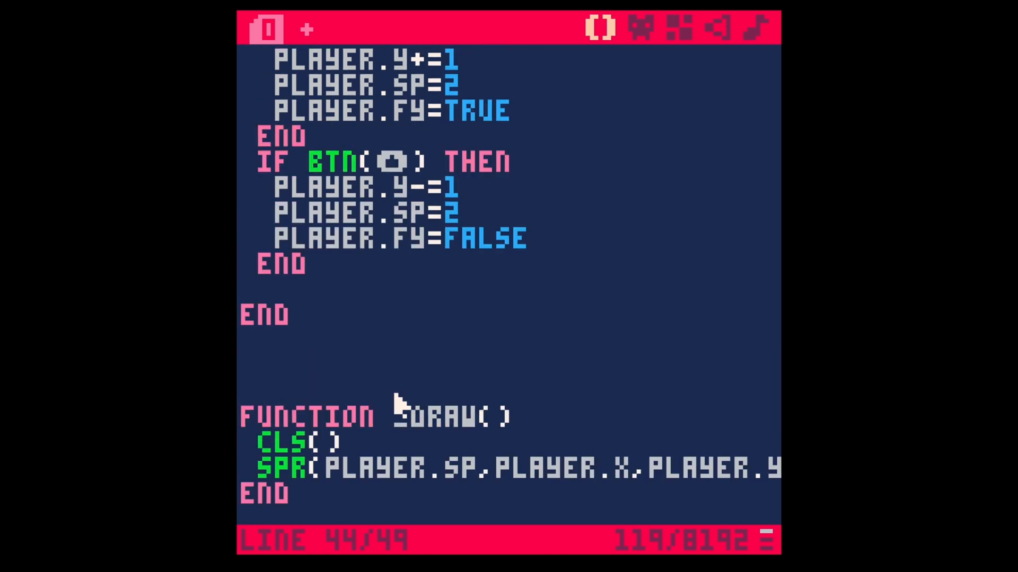
Step: Scroll through the code and briefly highlight the empty parentheses of _draw
scroll("up", 3)
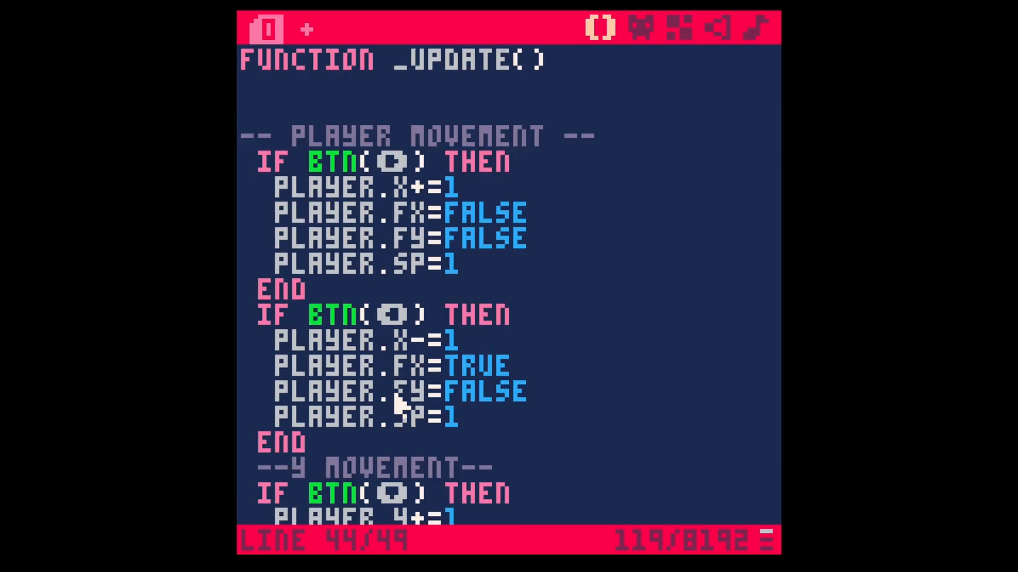
scroll("up", 3)
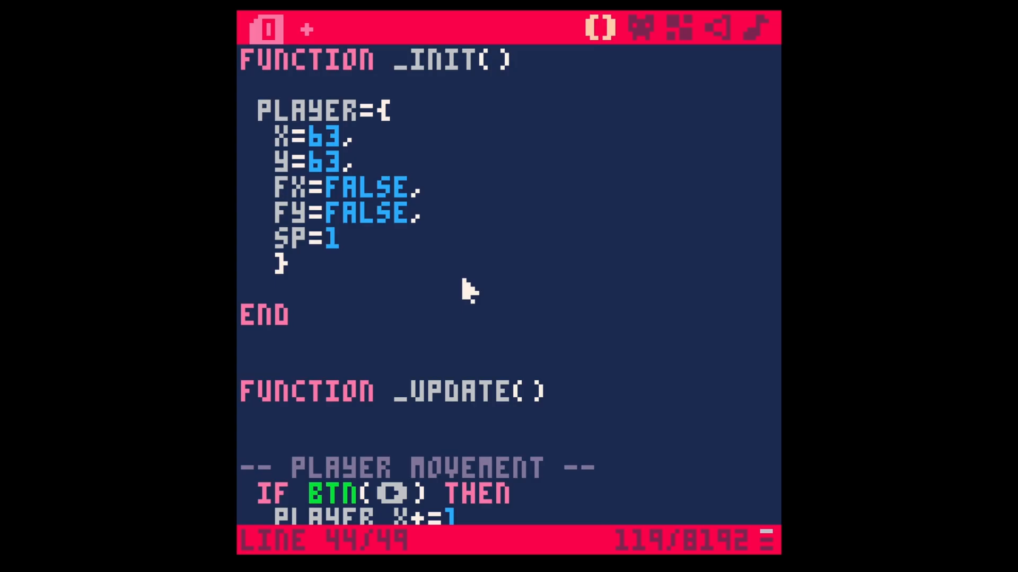
scroll("down", 3)
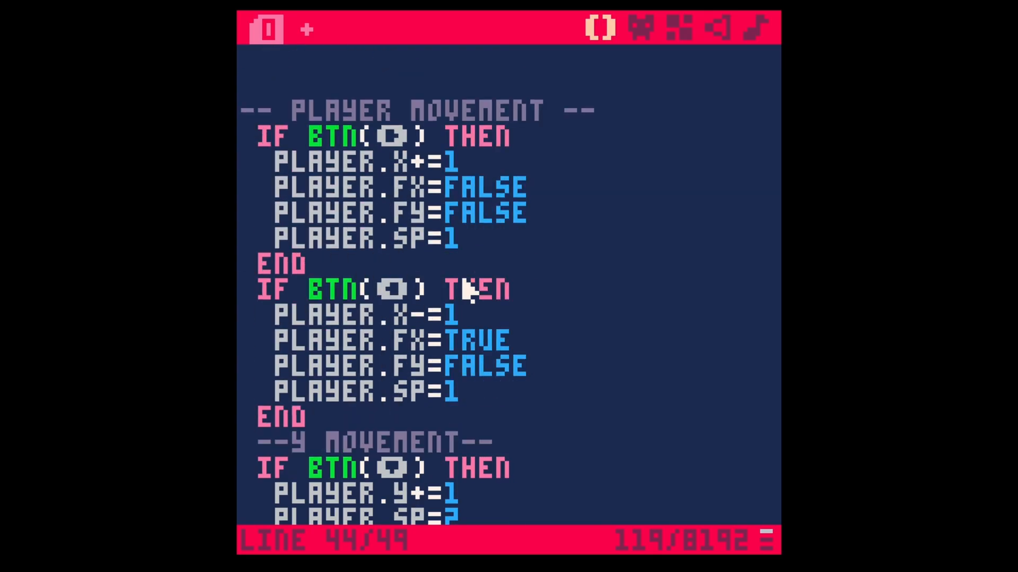
scroll("down", 3)
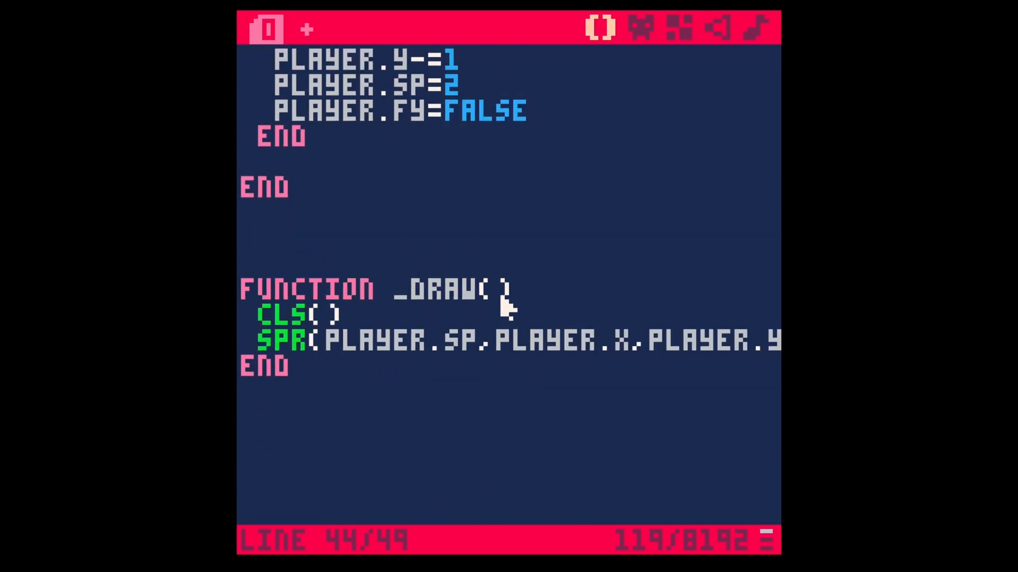
double_click(496, 289)
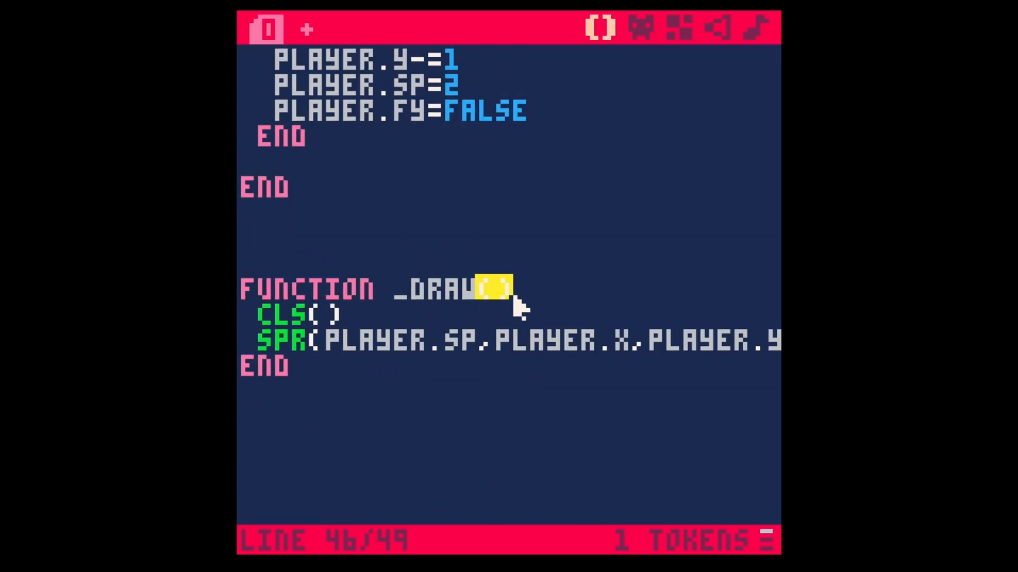
left_click(496, 288)
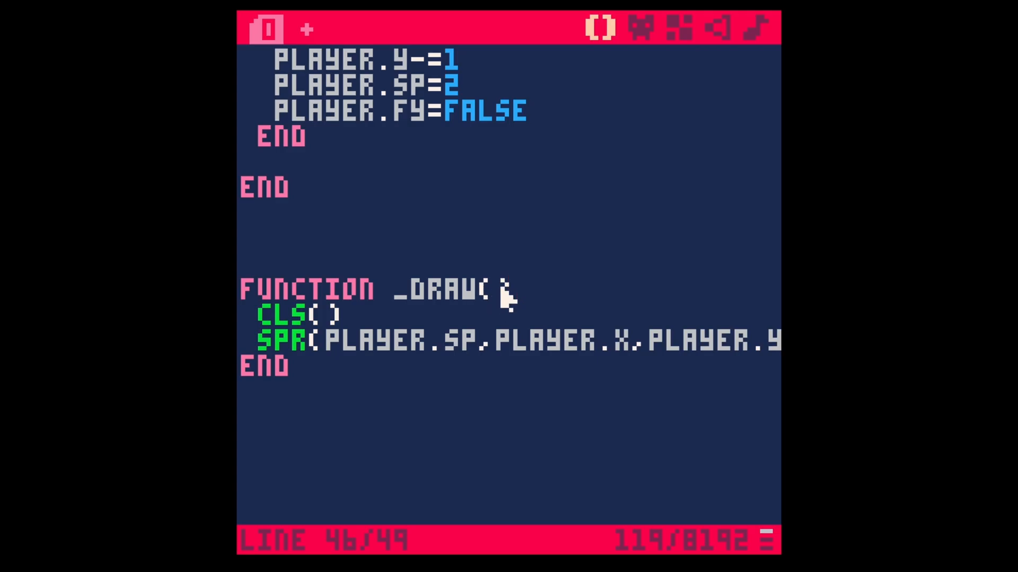
mouse_move(513, 312)
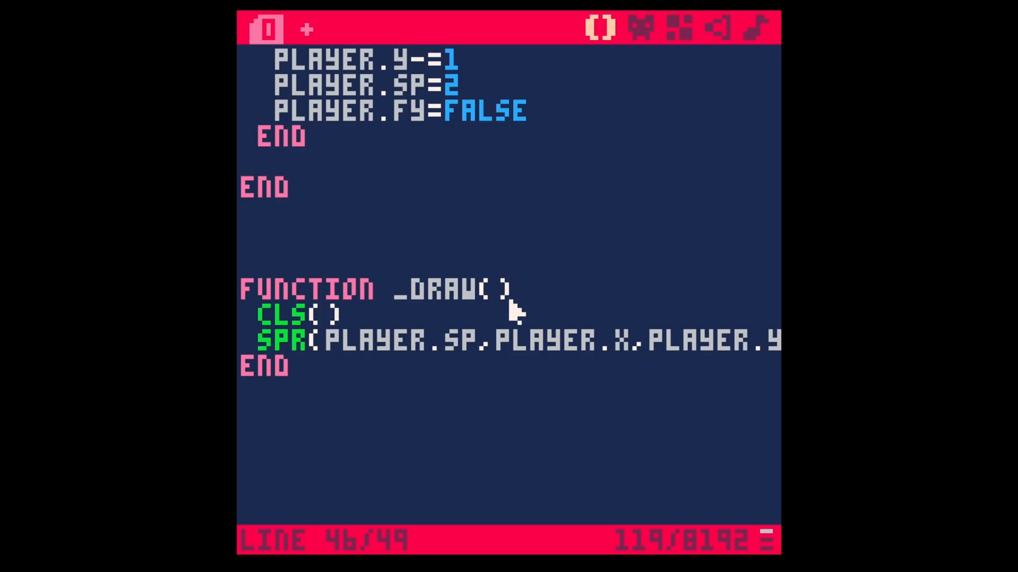
mouse_move(504, 296)
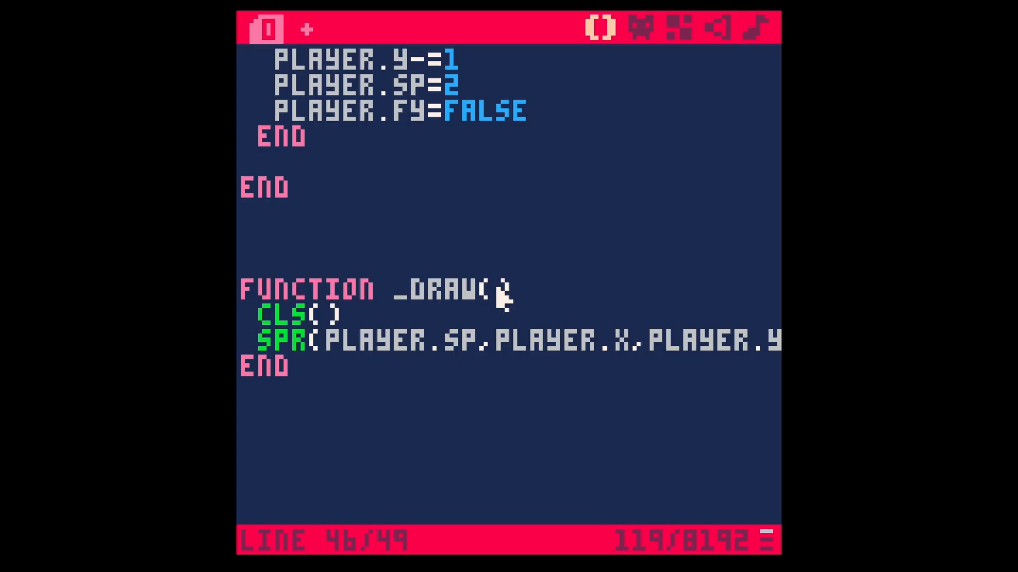
mouse_move(493, 312)
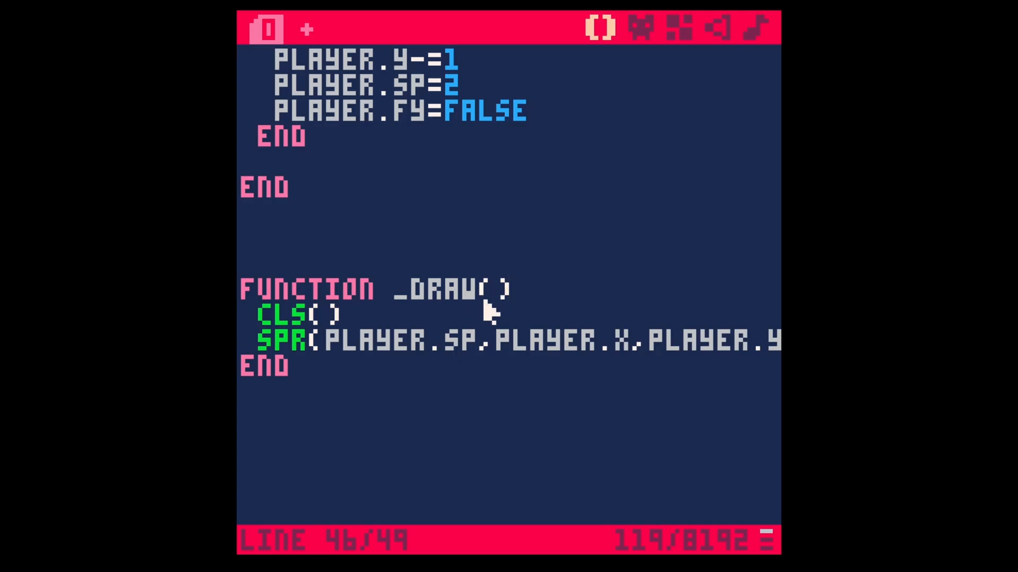
Step: Give the CLS call inside _draw the colour argument 3 so it reads CLS(3)
double_click(292, 315)
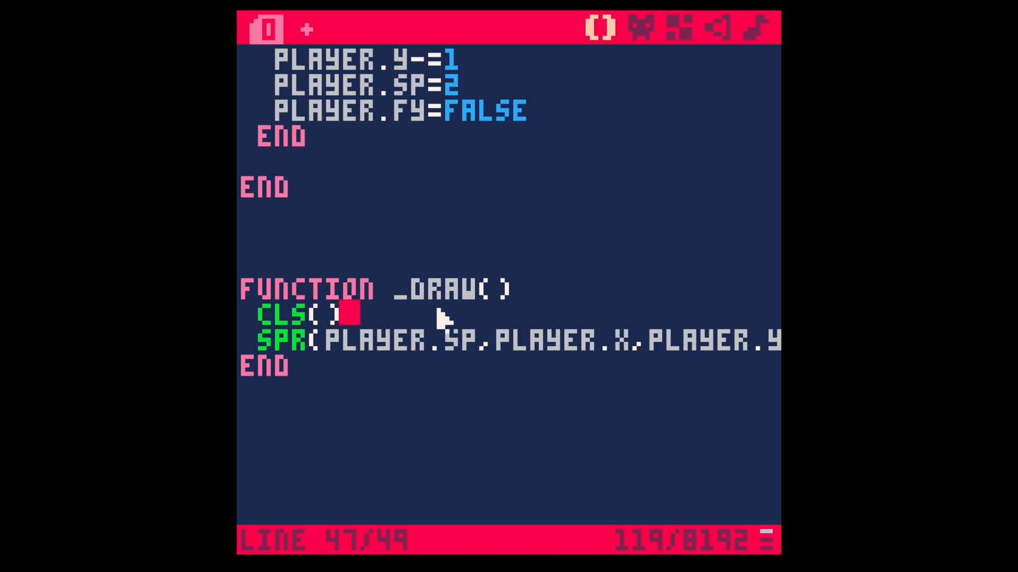
mouse_move(441, 327)
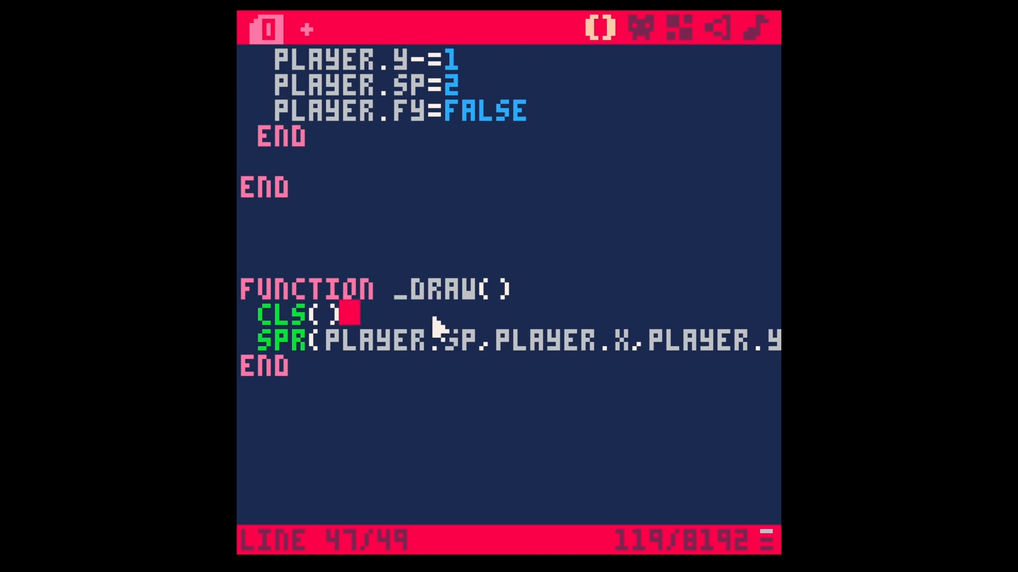
mouse_move(422, 318)
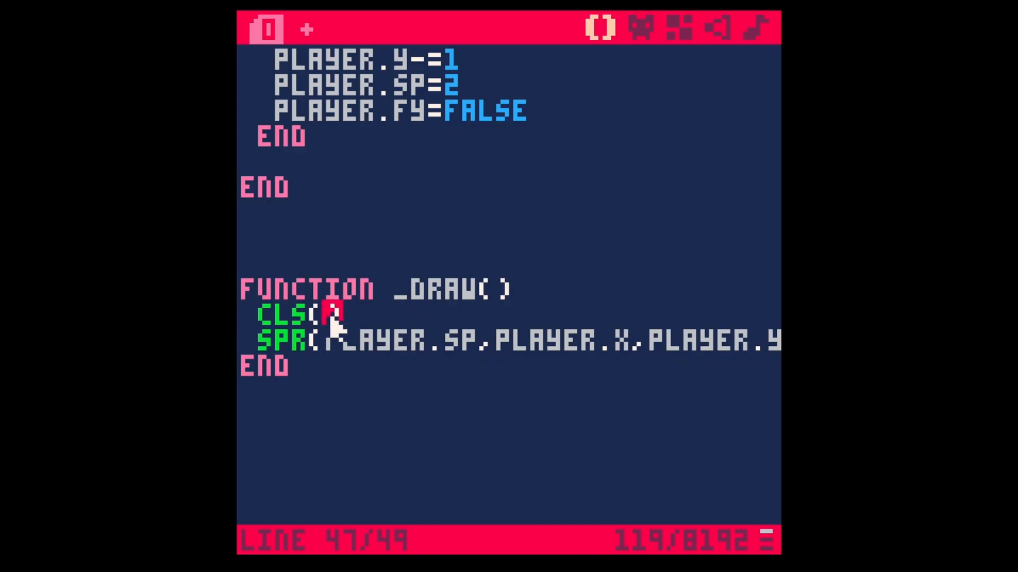
key("backspace")
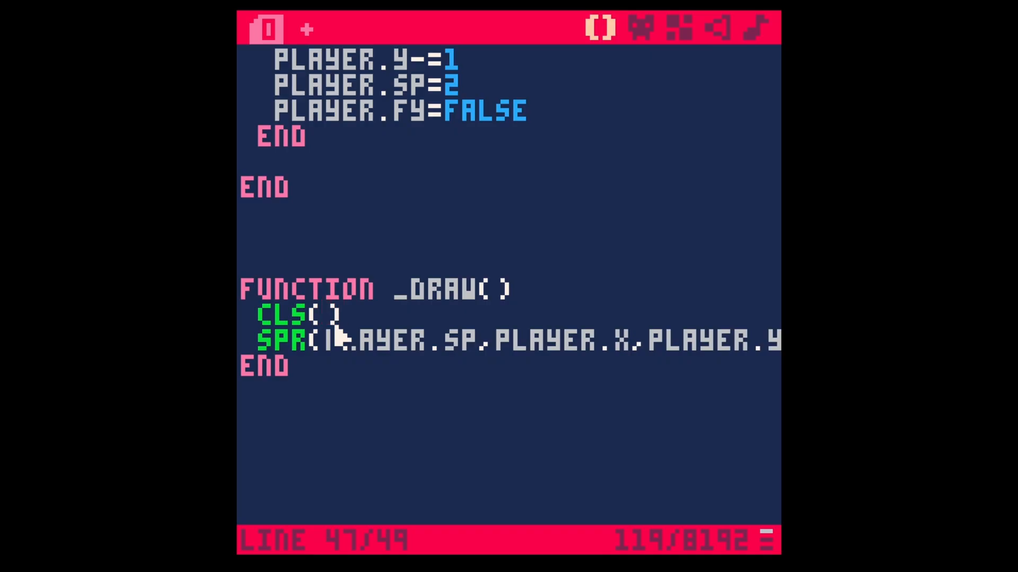
mouse_move(364, 328)
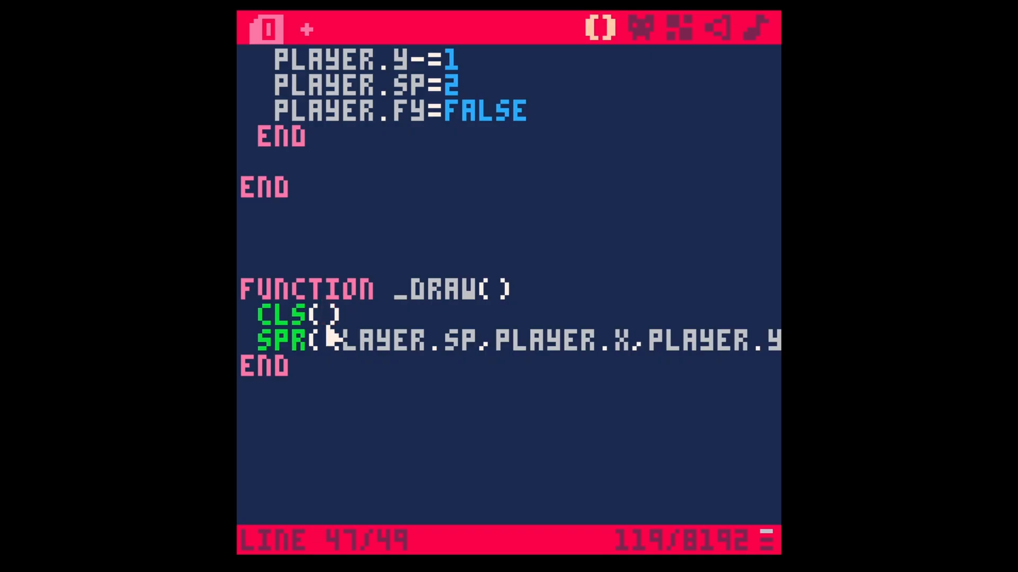
type("3")
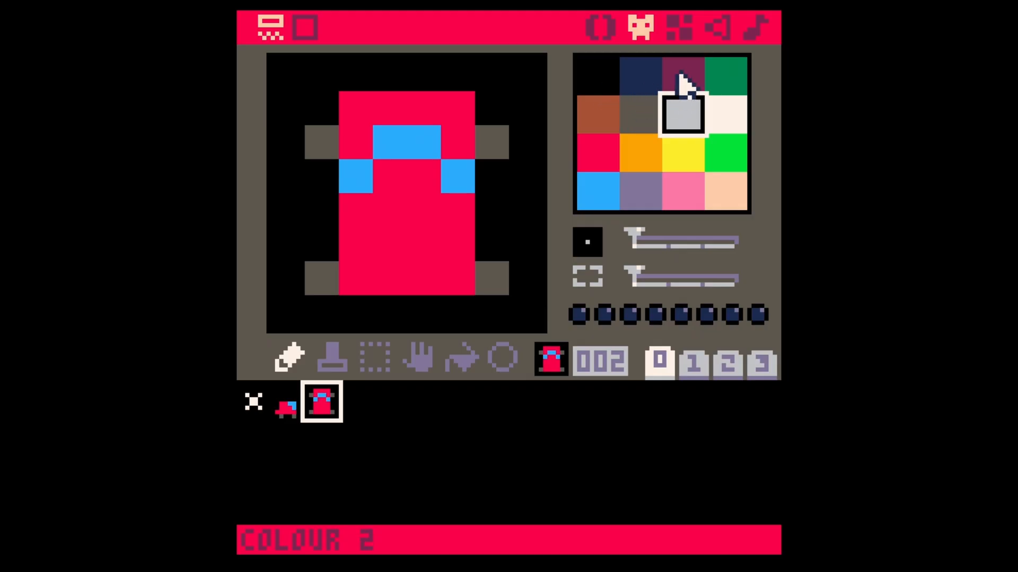
mouse_move(727, 88)
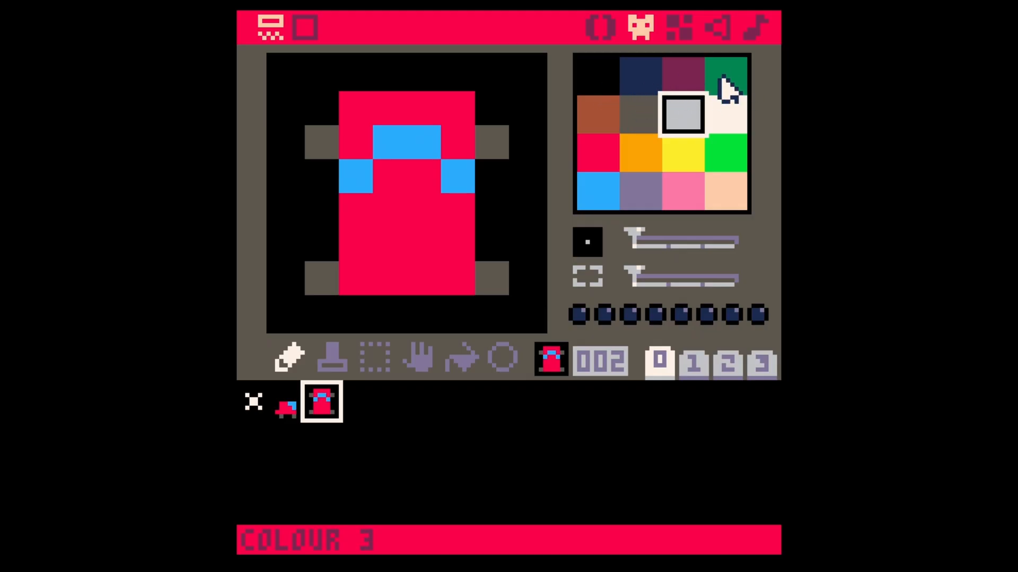
Step: Return to the code and place the edit point at the 3 inside CLS(3)
left_click(268, 28)
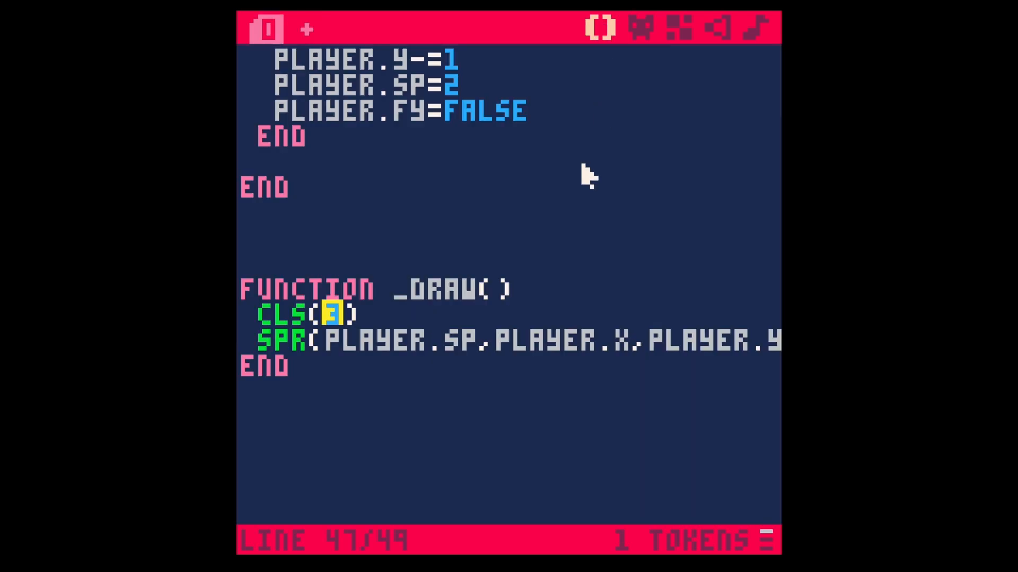
left_click(328, 337)
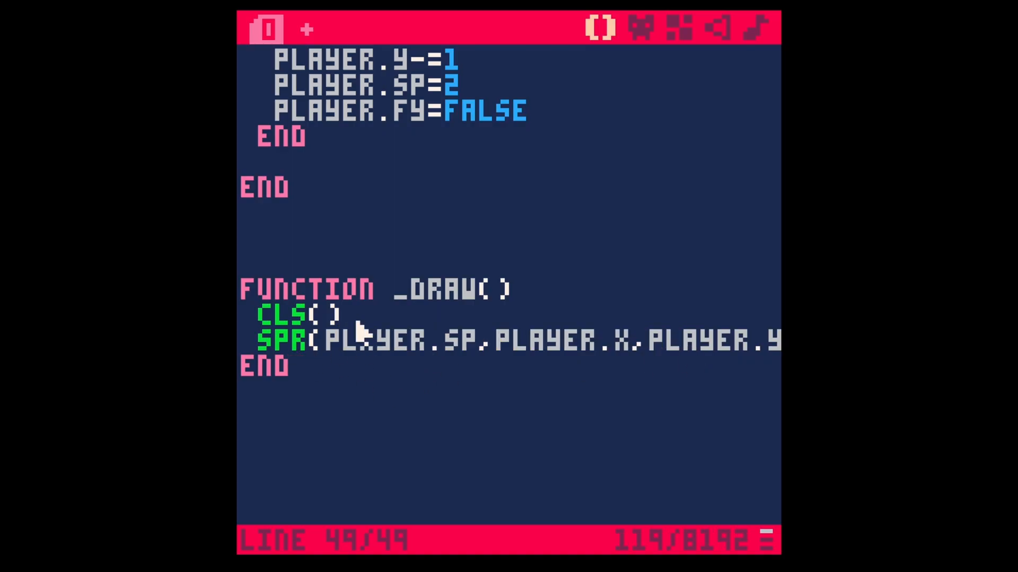
mouse_move(373, 334)
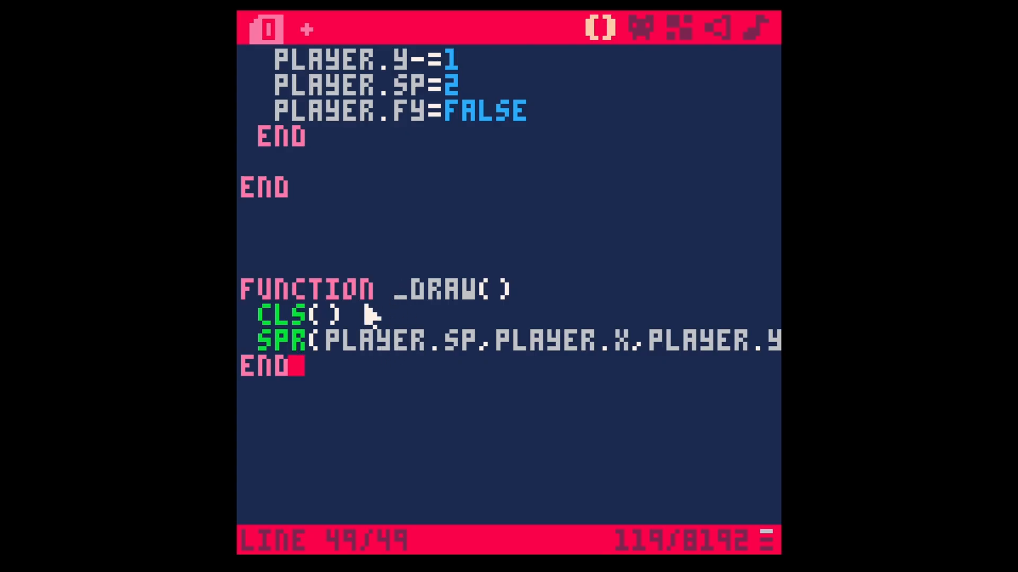
mouse_move(441, 295)
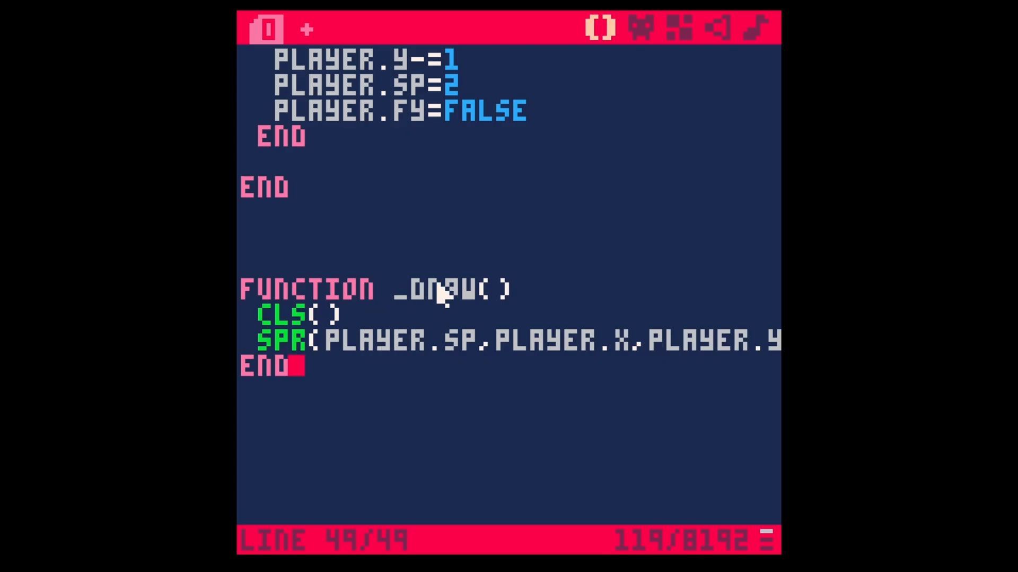
mouse_move(441, 296)
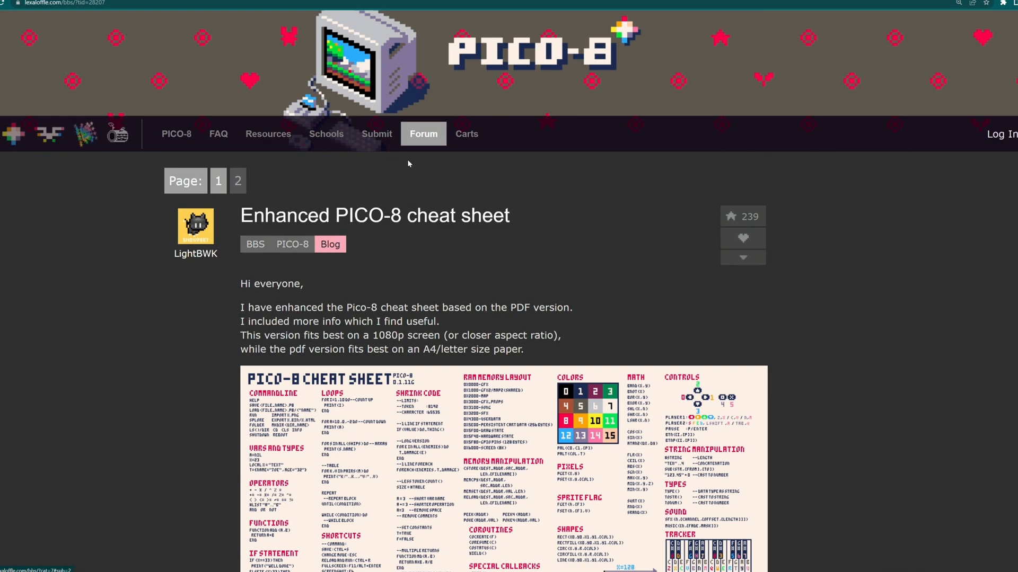
Step: Enlarge the Enhanced PICO-8 cheat sheet image on the Lexaloffle BBS page
scroll("down", 3)
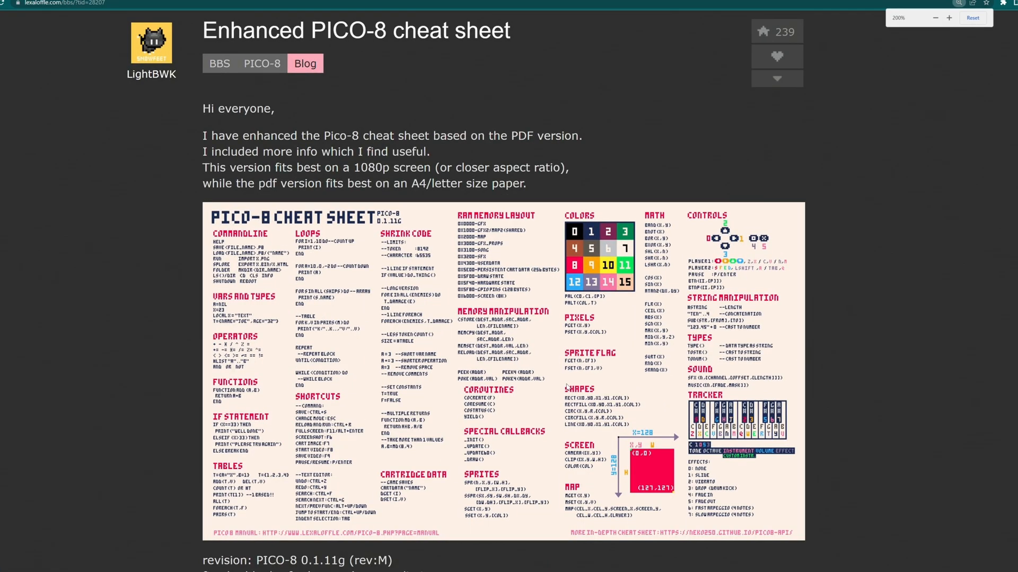
left_click(948, 18)
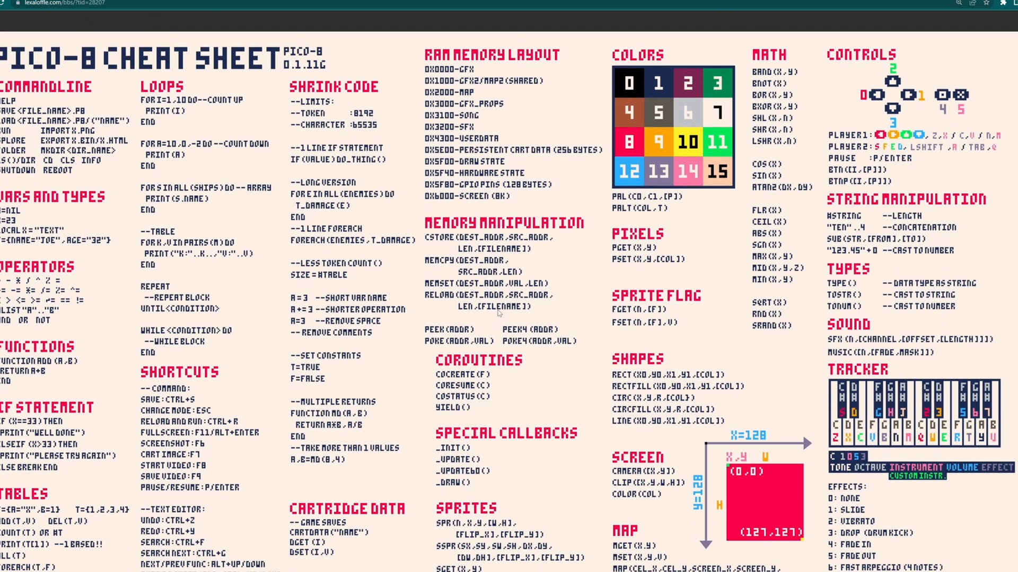
scroll("down", 3)
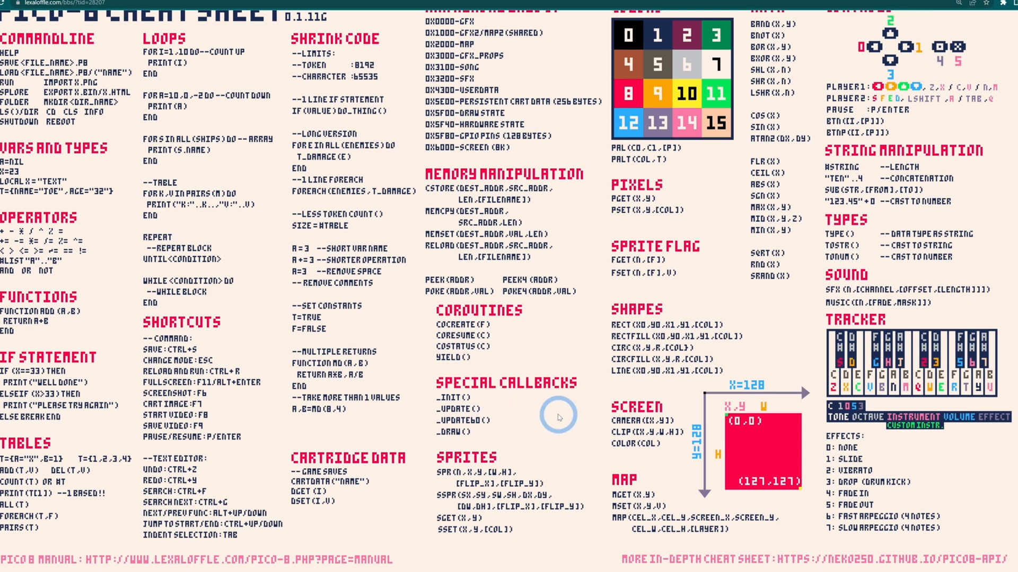
mouse_move(446, 481)
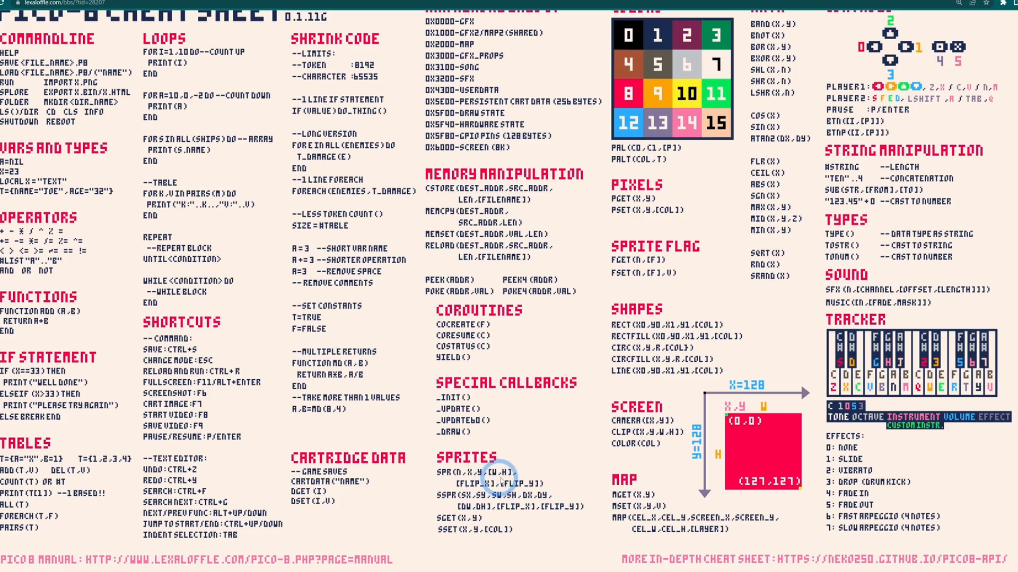
mouse_move(491, 509)
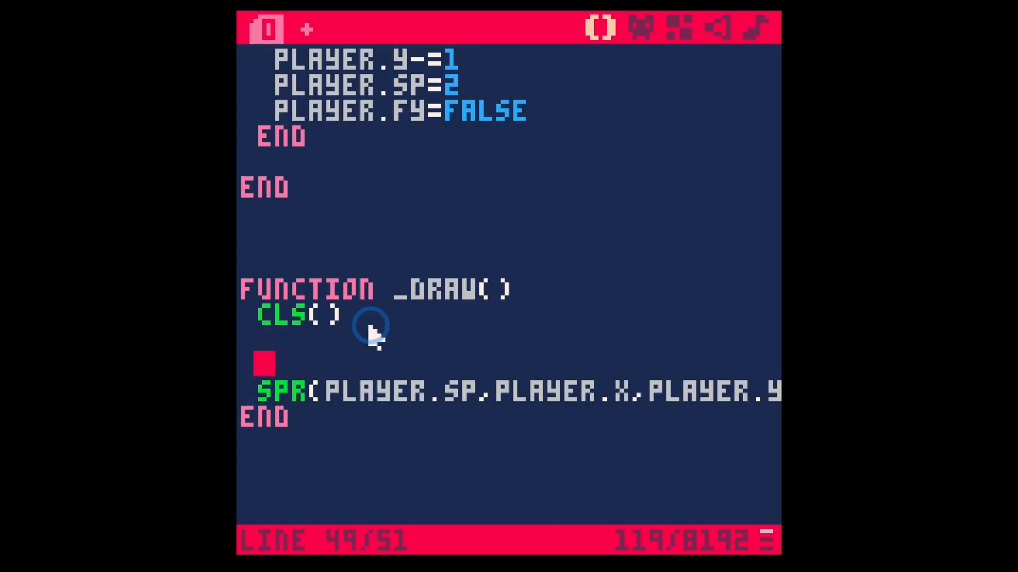
Step: Write an empty SPR() call on the new line above the player's SPR line
type("SPR")
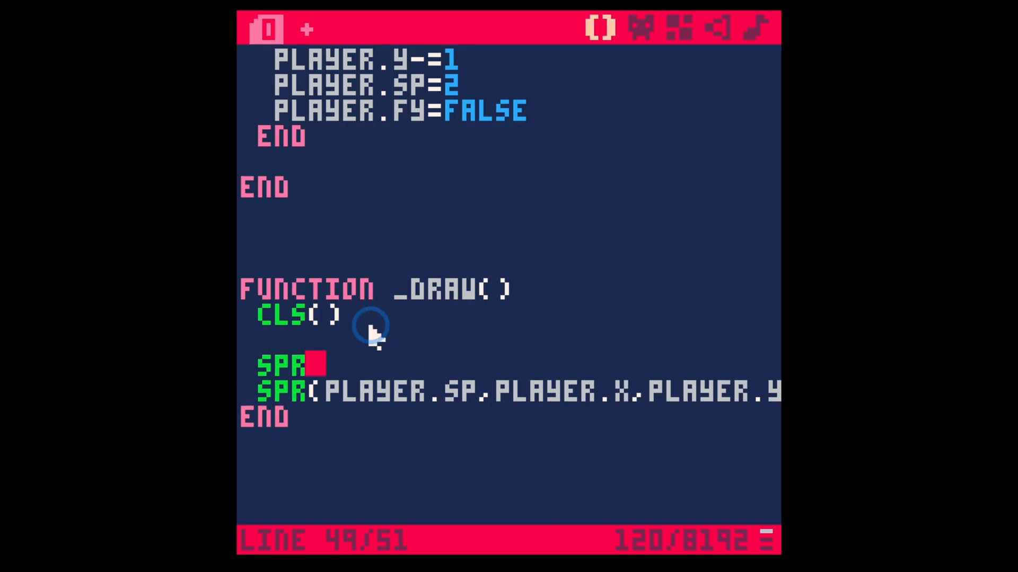
type("()")
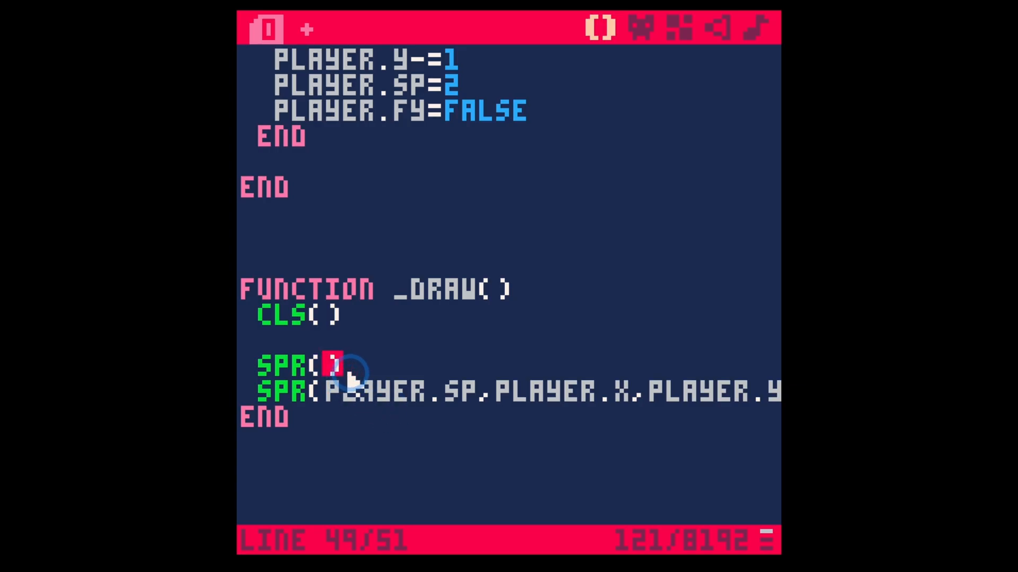
left_click(640, 28)
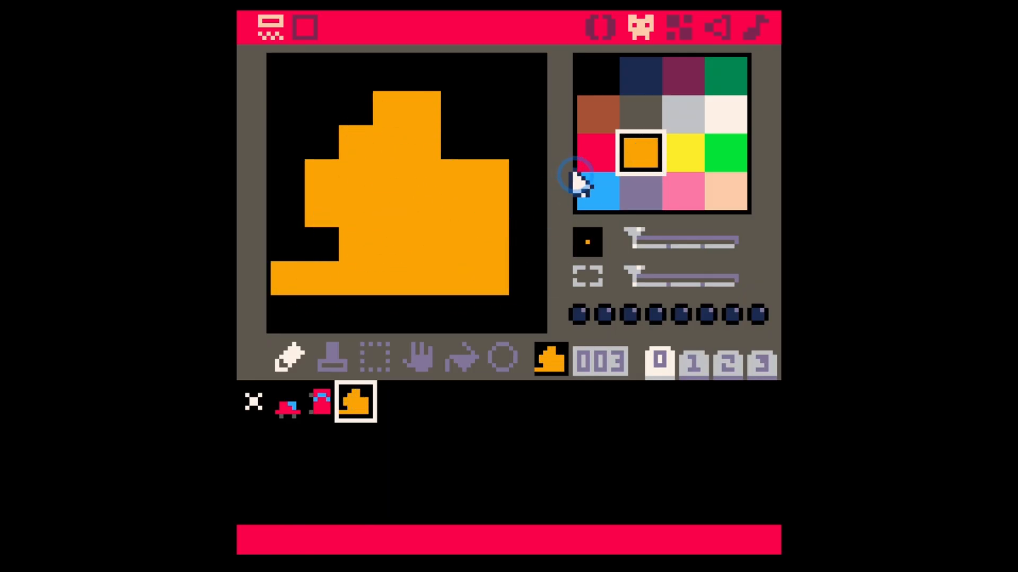
Step: Complete the demo call as SPR(3,30,30), drawing sprite 3 at position 30,30
left_click(607, 28)
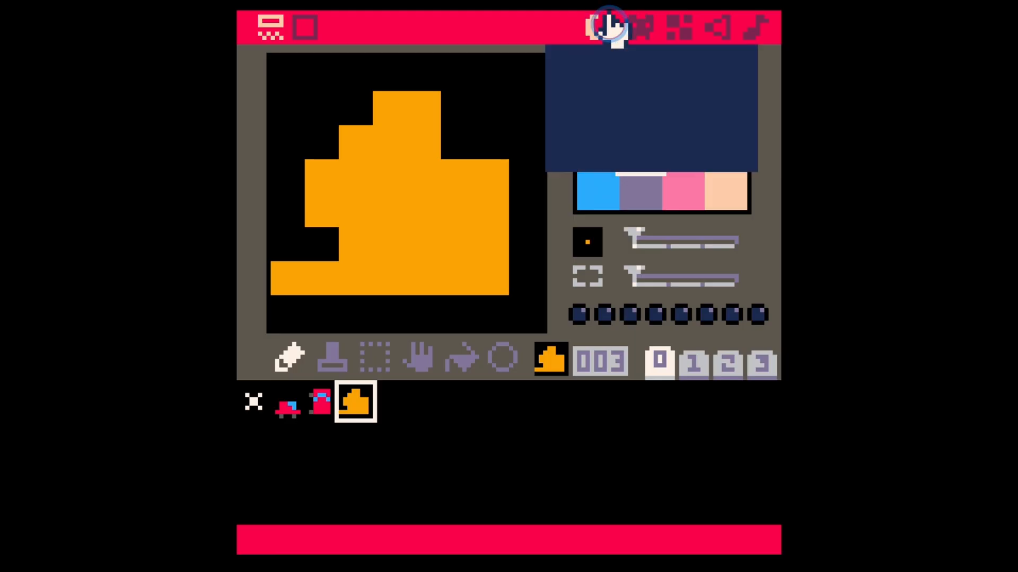
left_click(600, 27)
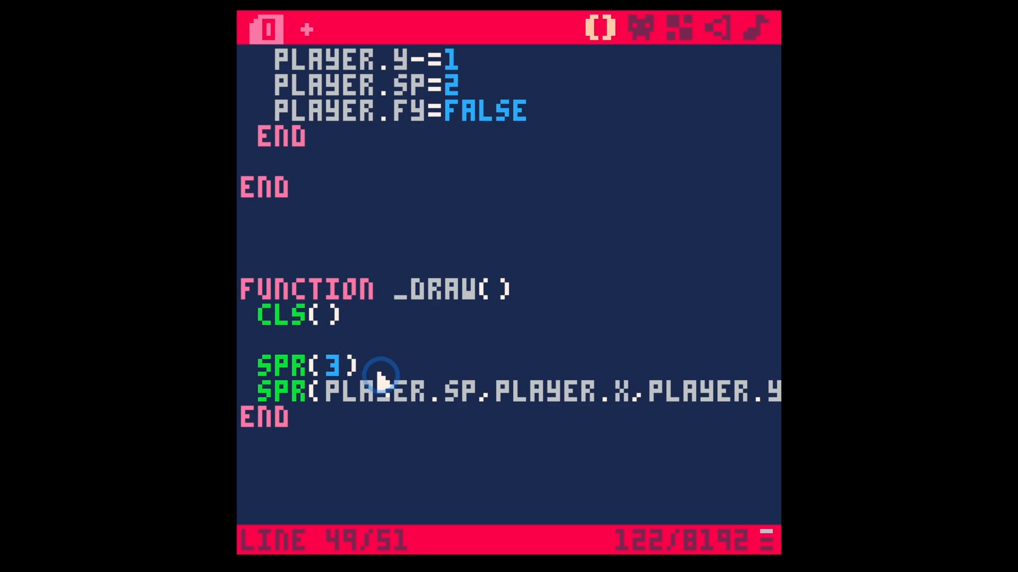
type(",")
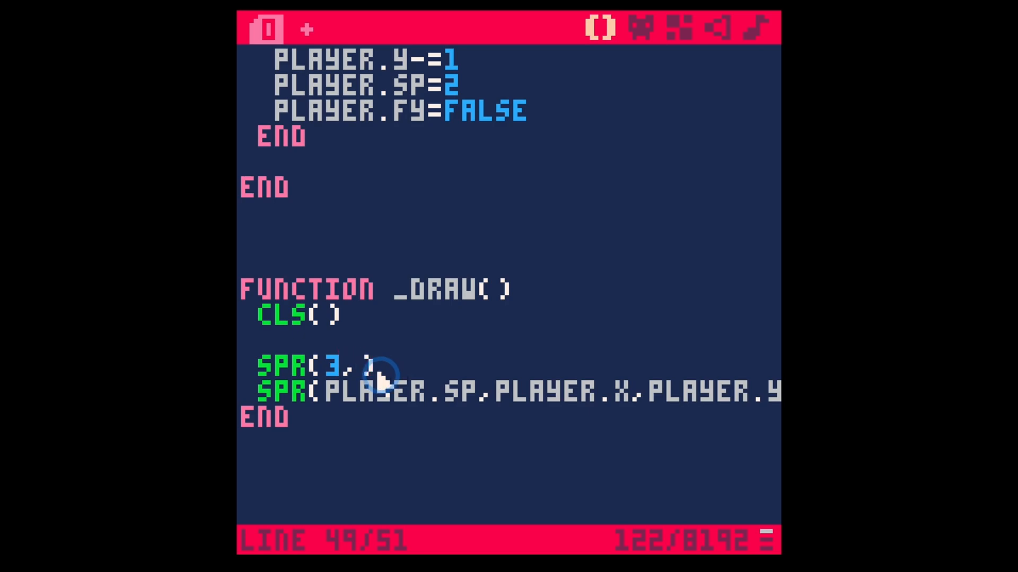
type("30,3)")
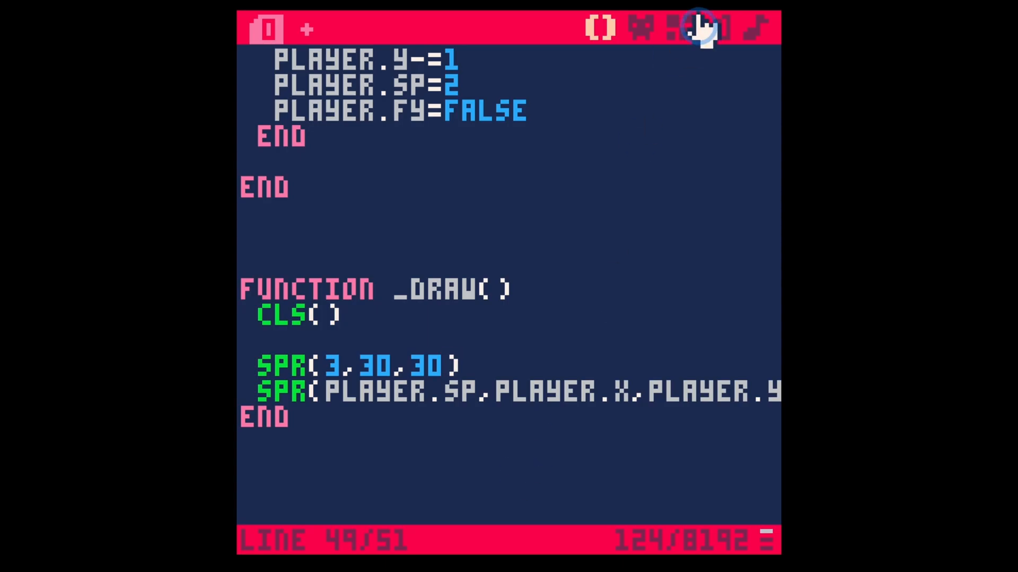
Step: Draw a large orange smiley face with dark eyes and mouth in sprite slot 4
left_click(681, 28)
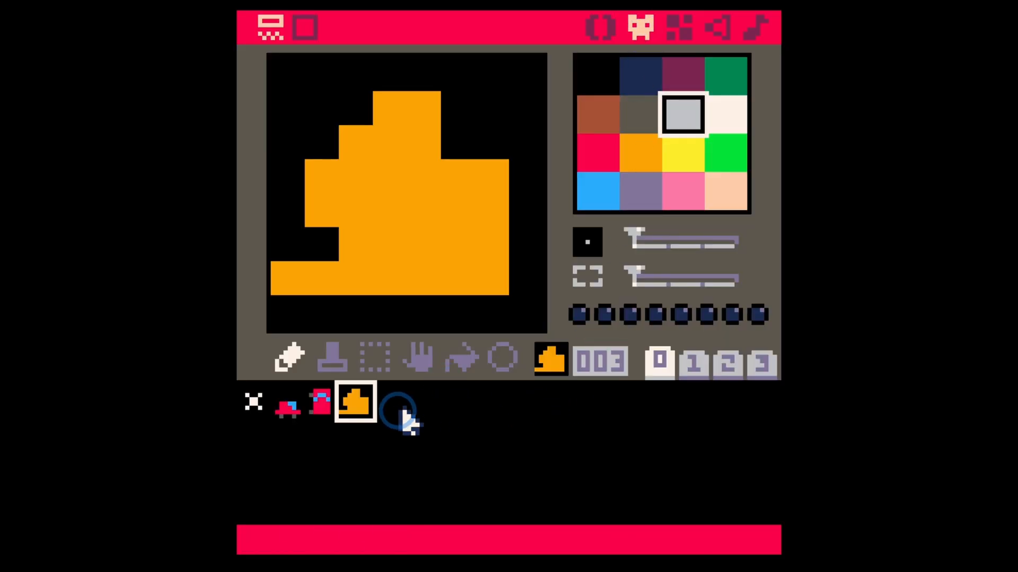
left_click(389, 403)
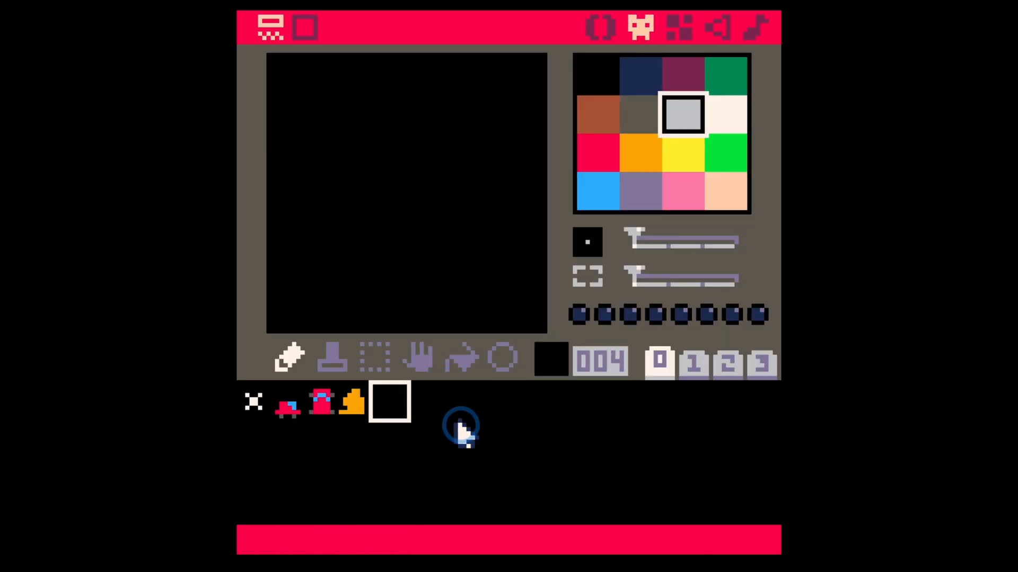
mouse_move(387, 401)
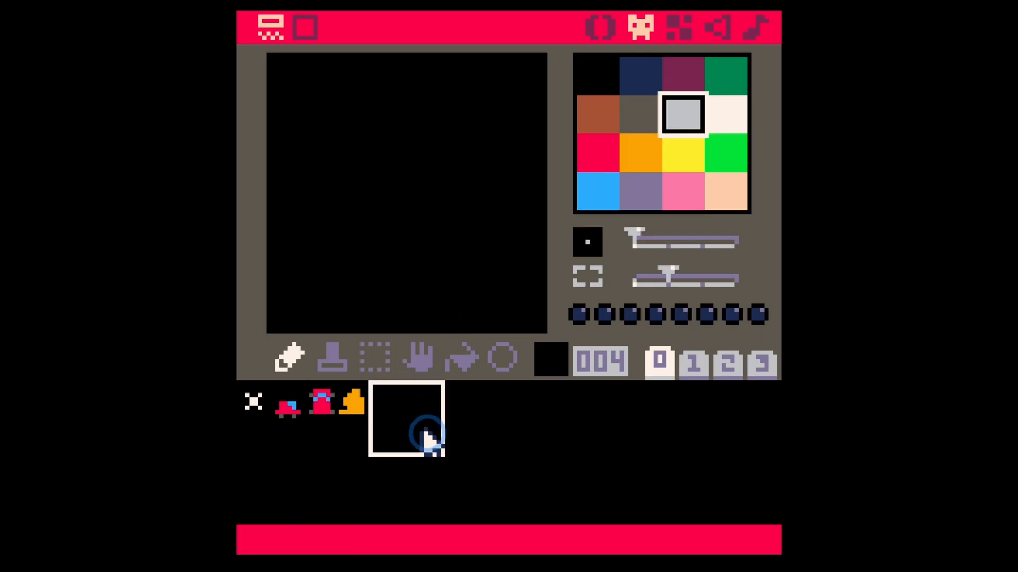
mouse_move(606, 253)
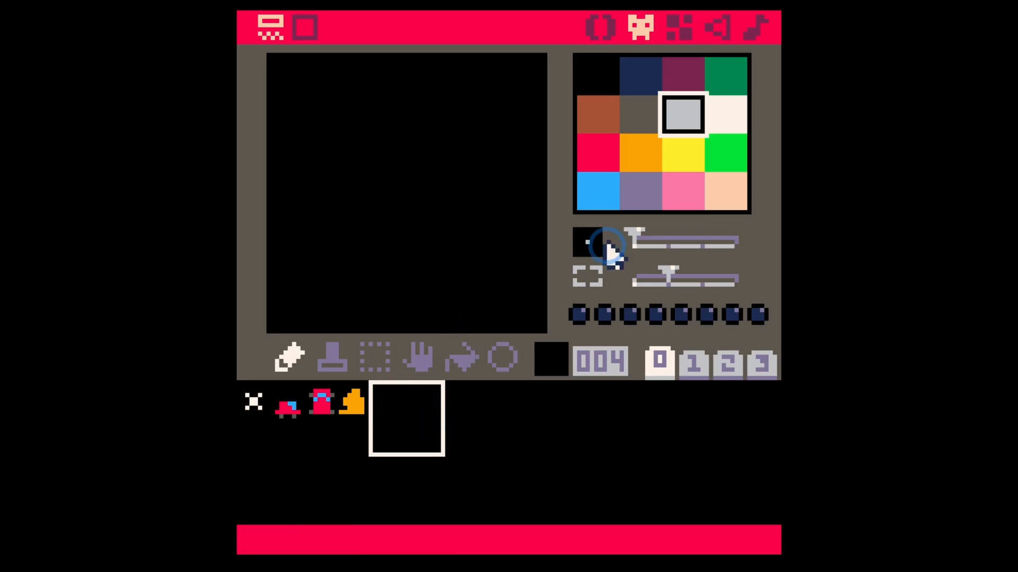
left_click(639, 153)
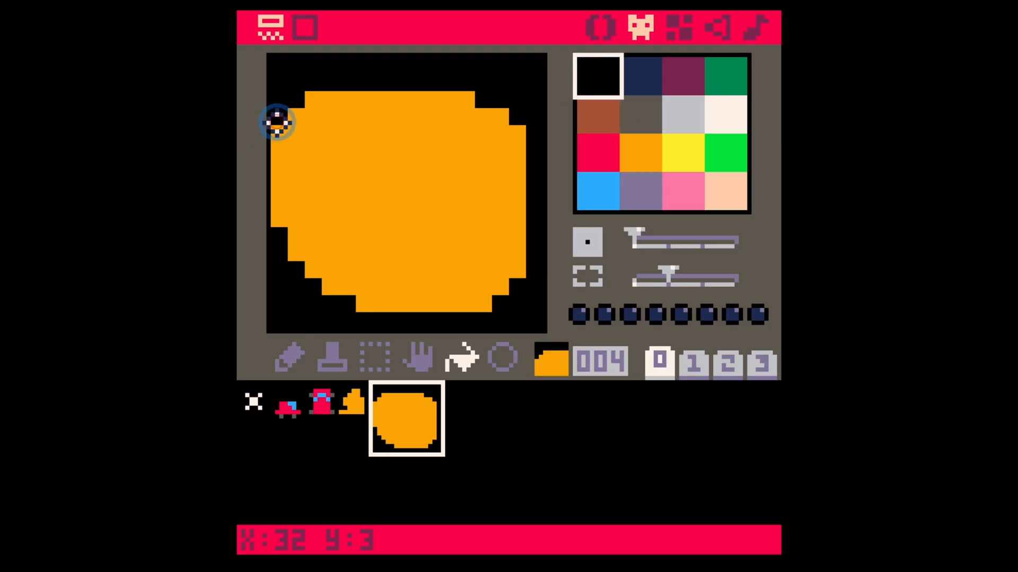
mouse_move(280, 241)
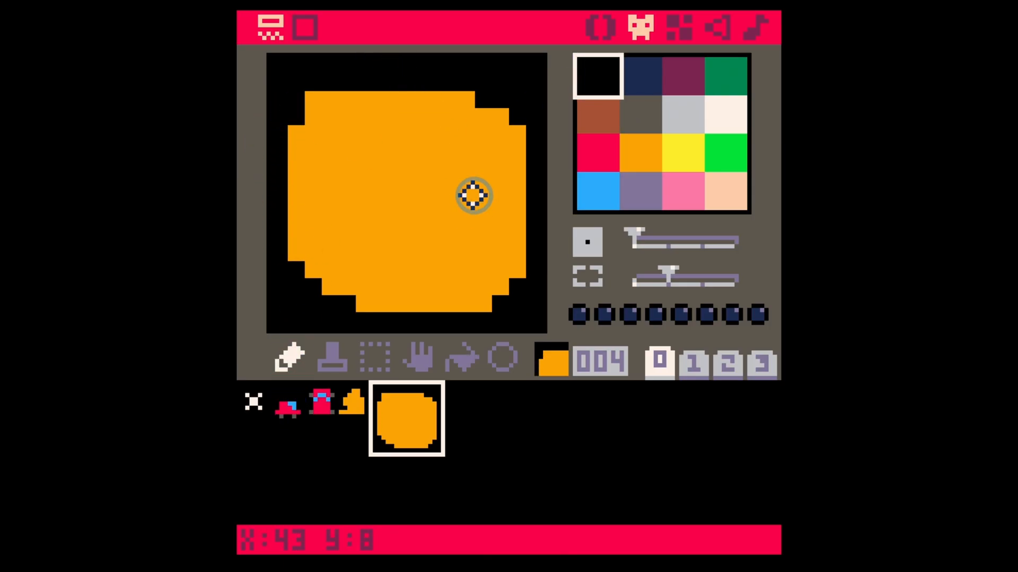
left_click(643, 74)
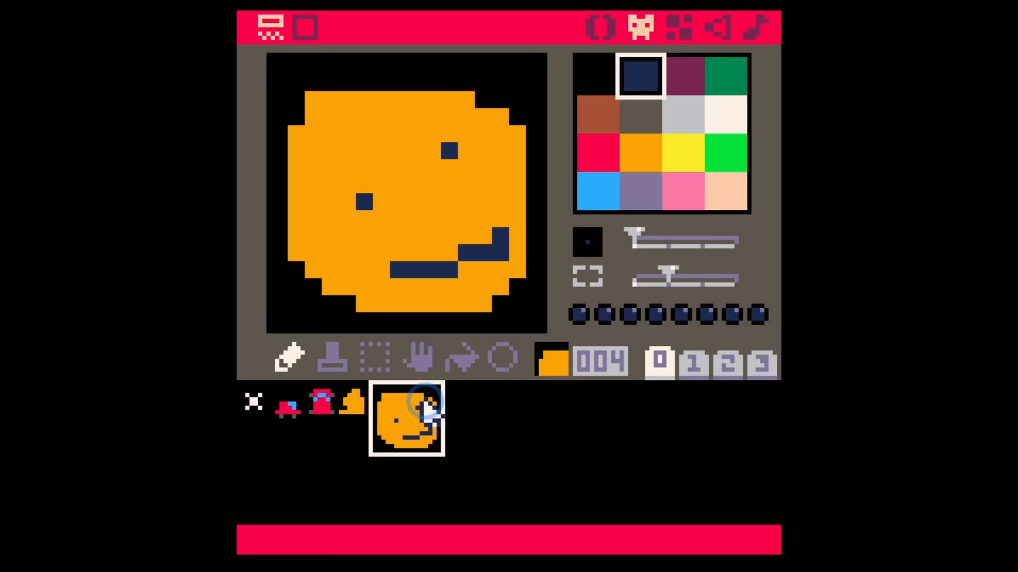
mouse_move(444, 458)
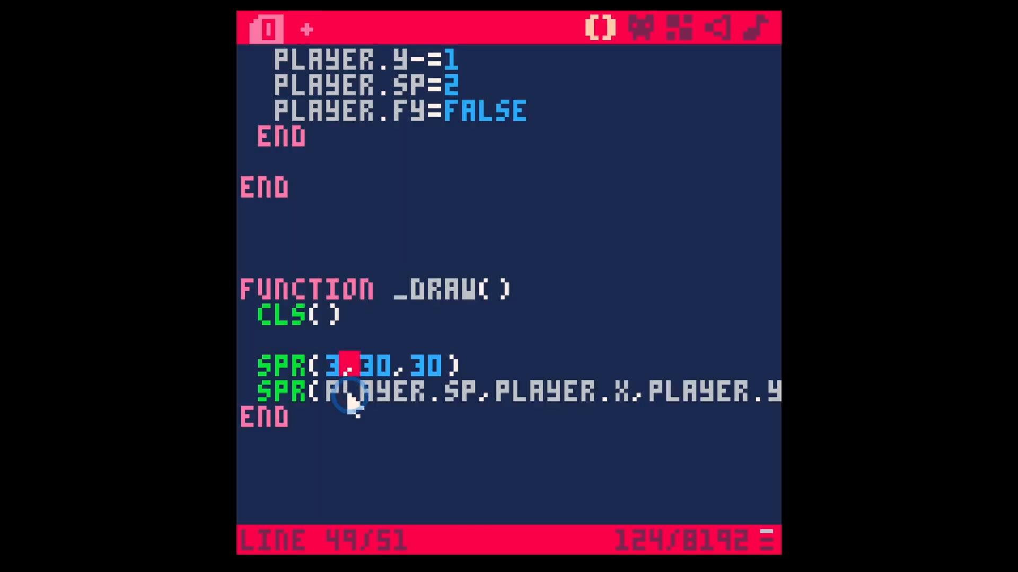
Step: Change the demo call to sprite 4 with size arguments 2,2 and save the cart
key("ctrl+s")
type("4")
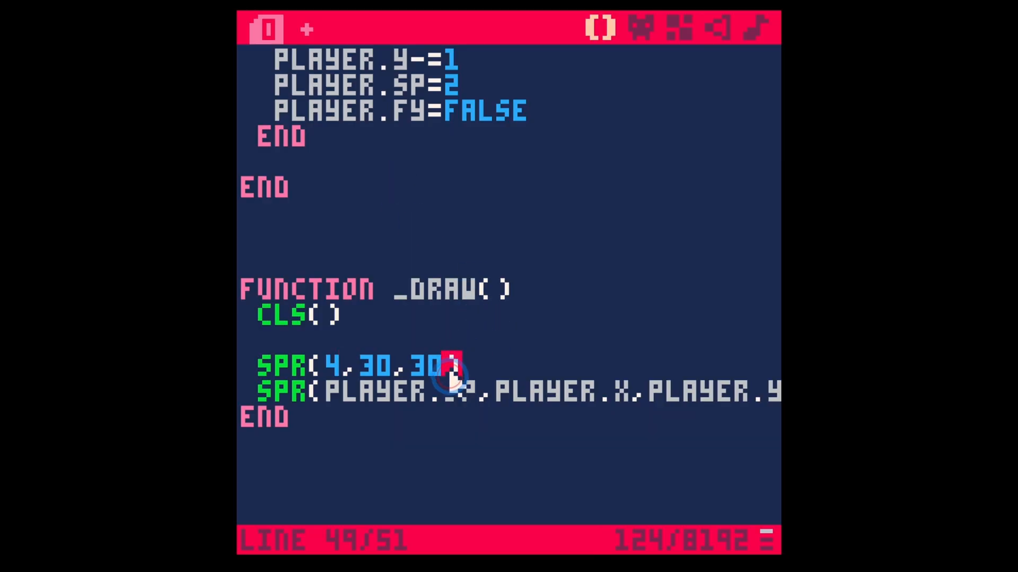
type("2,")
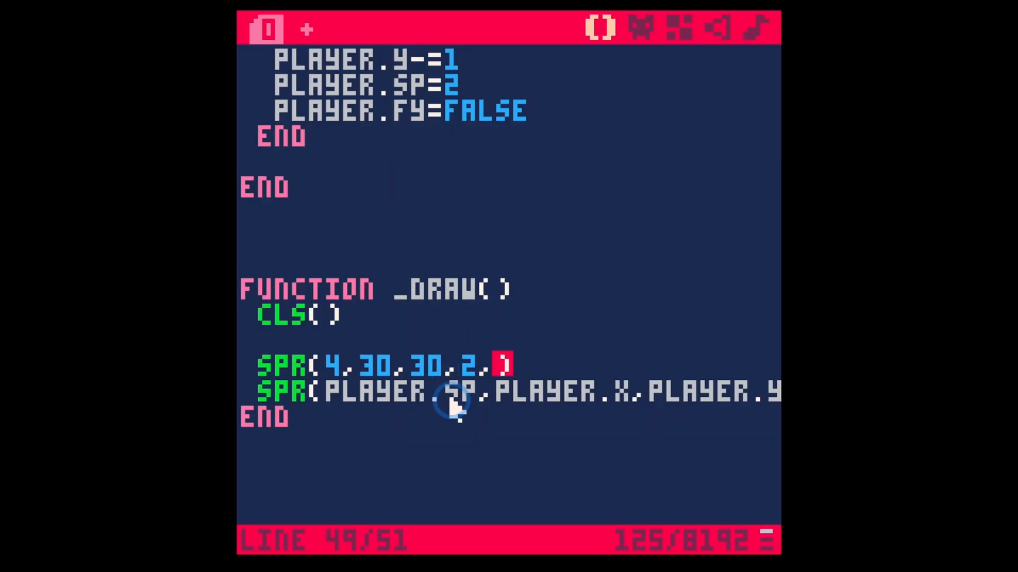
type("2")
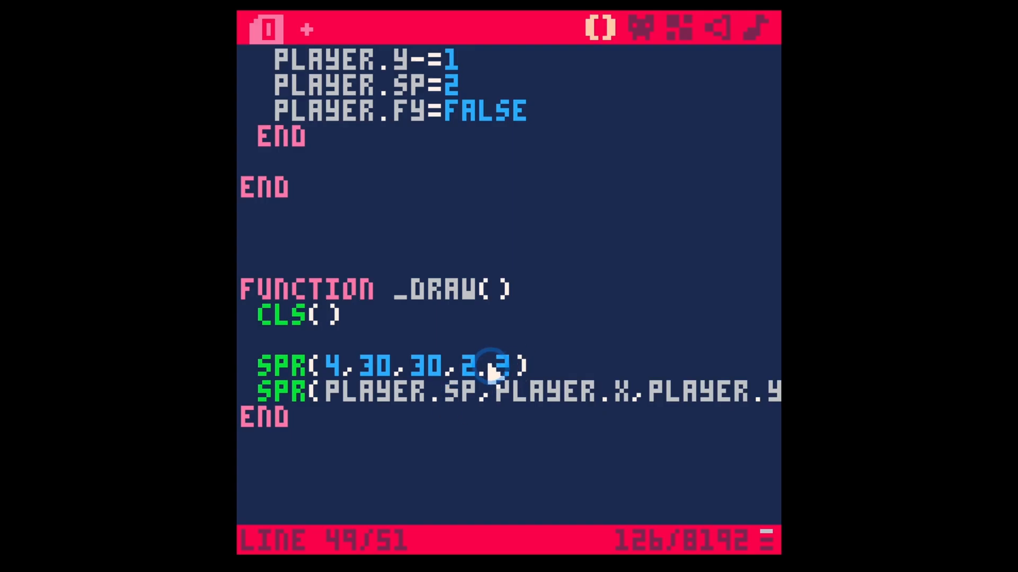
key("ctrl+s")
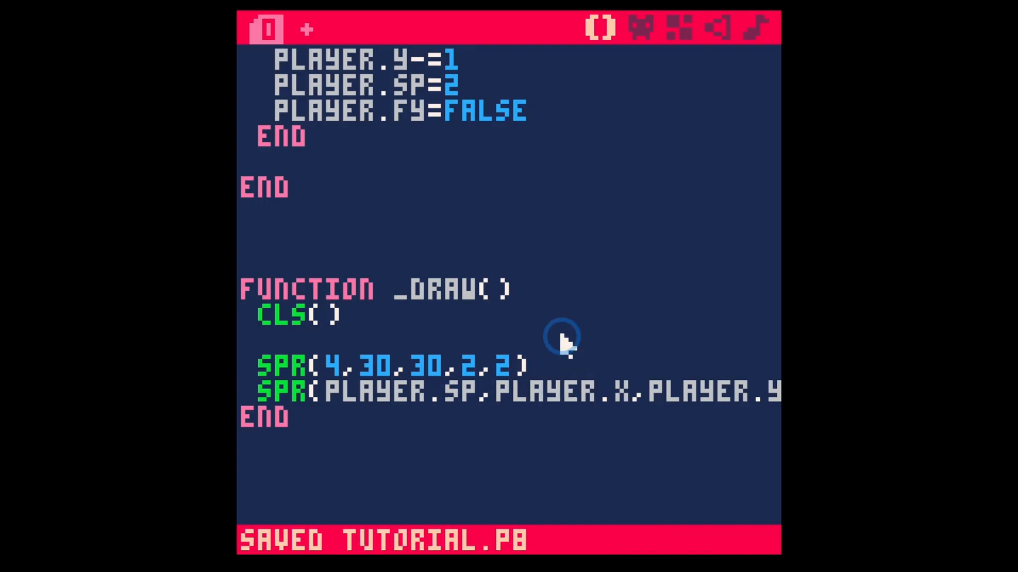
Step: Add flip arguments TRUE,FALSE so the call reads SPR(4,30,30,2,2,TRUE,FALSE)
left_click(526, 365)
type(",")
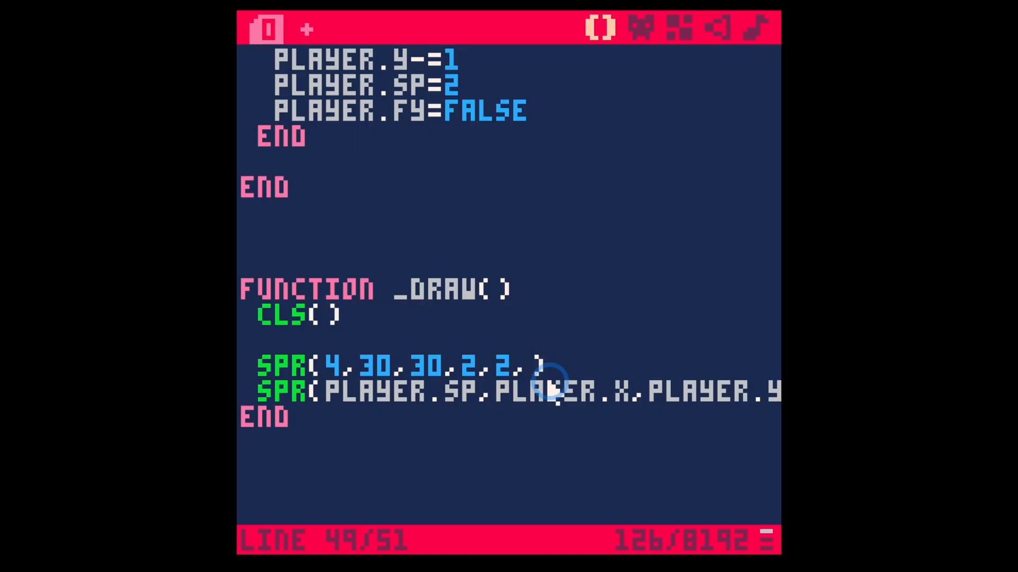
type("T")
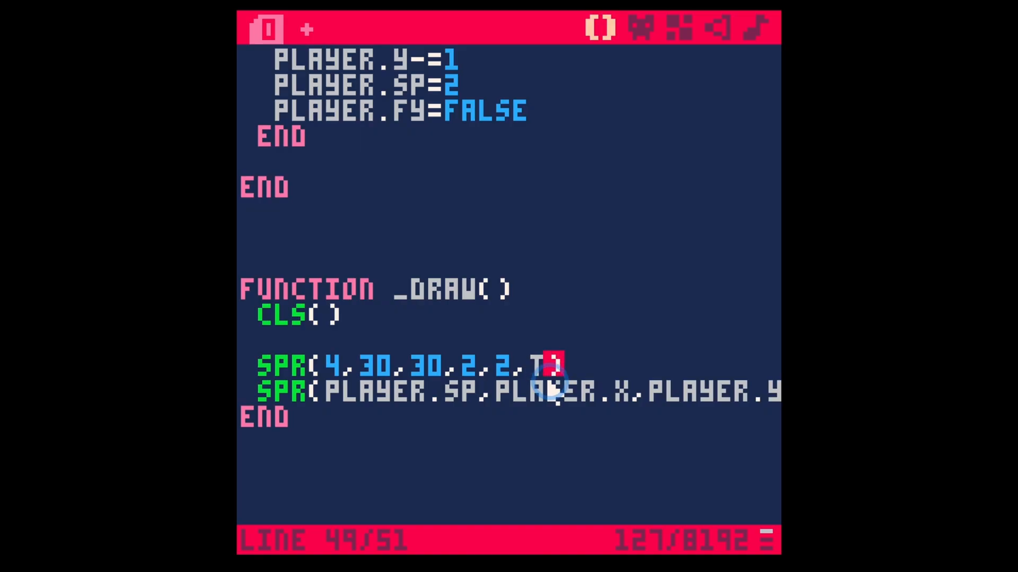
type("RUE,")
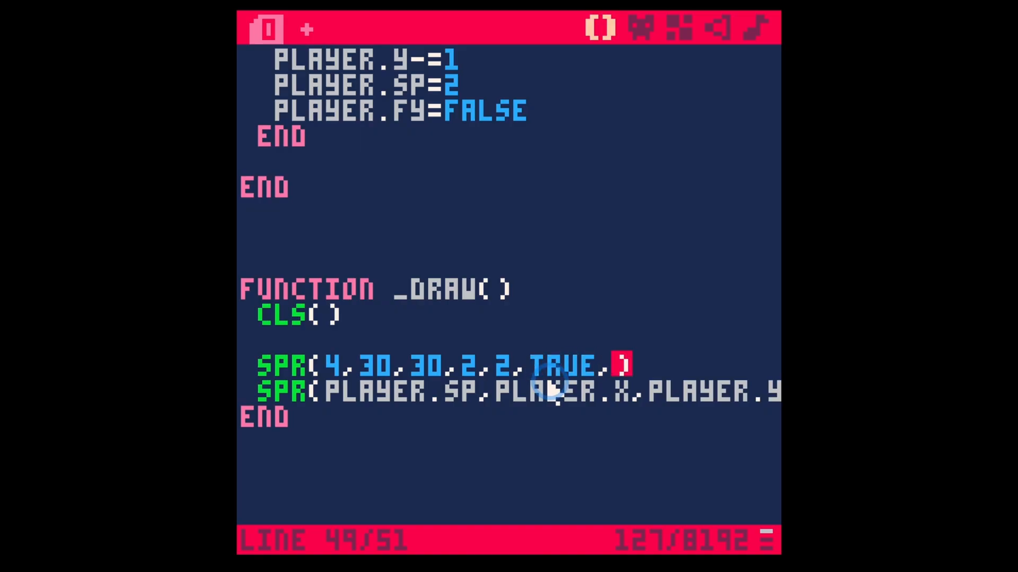
type("FALSE")
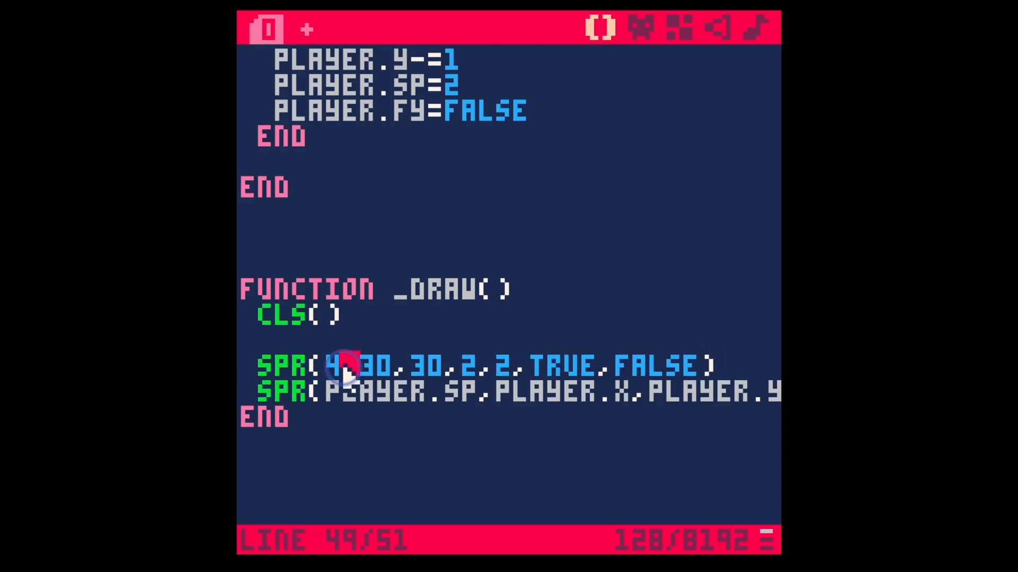
Step: Select and delete the demo SPR line, then highlight PLAYER.SP in the player's SPR call
double_click(333, 366)
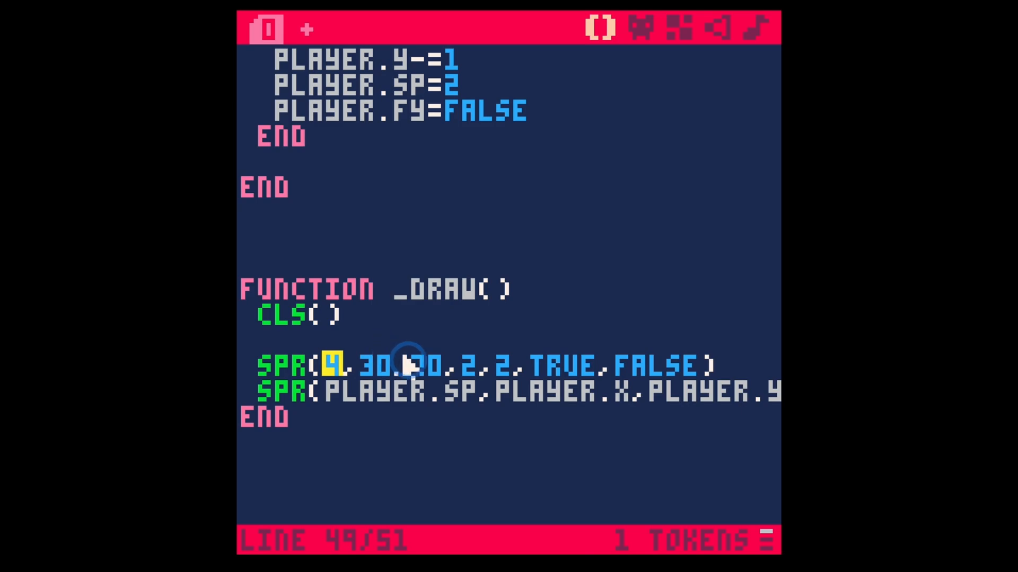
triple_click(389, 366)
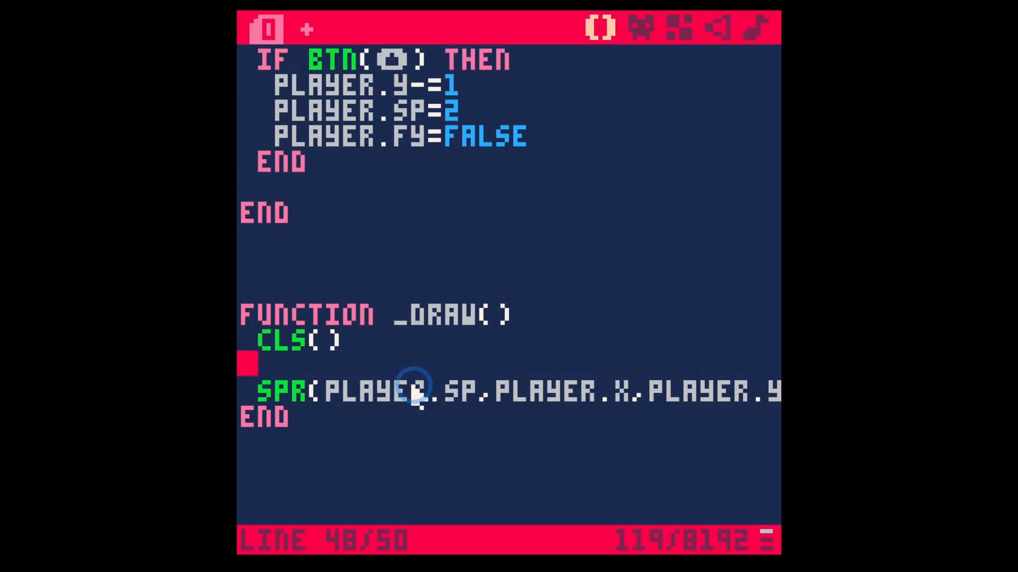
double_click(363, 391)
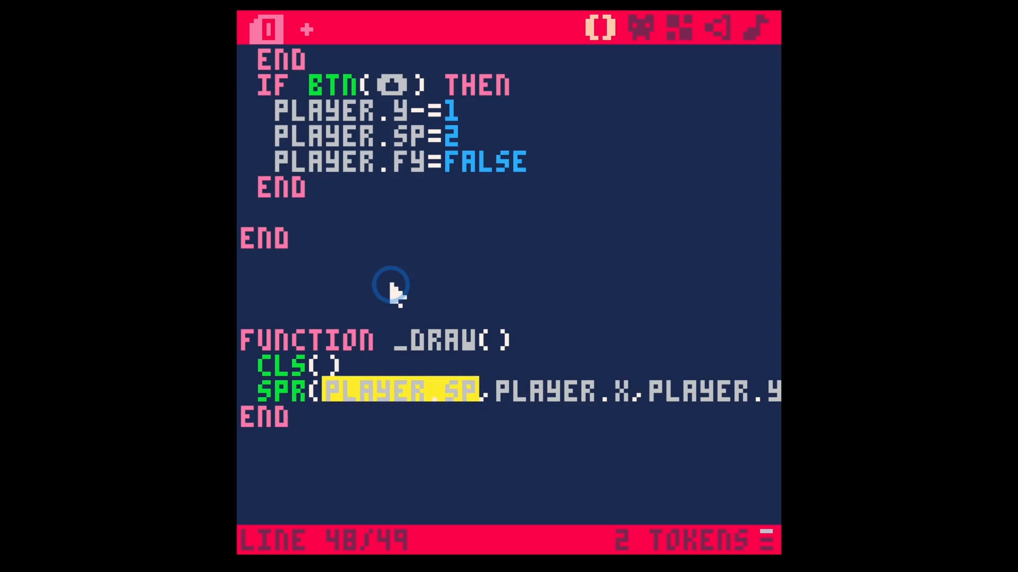
scroll("up", 3)
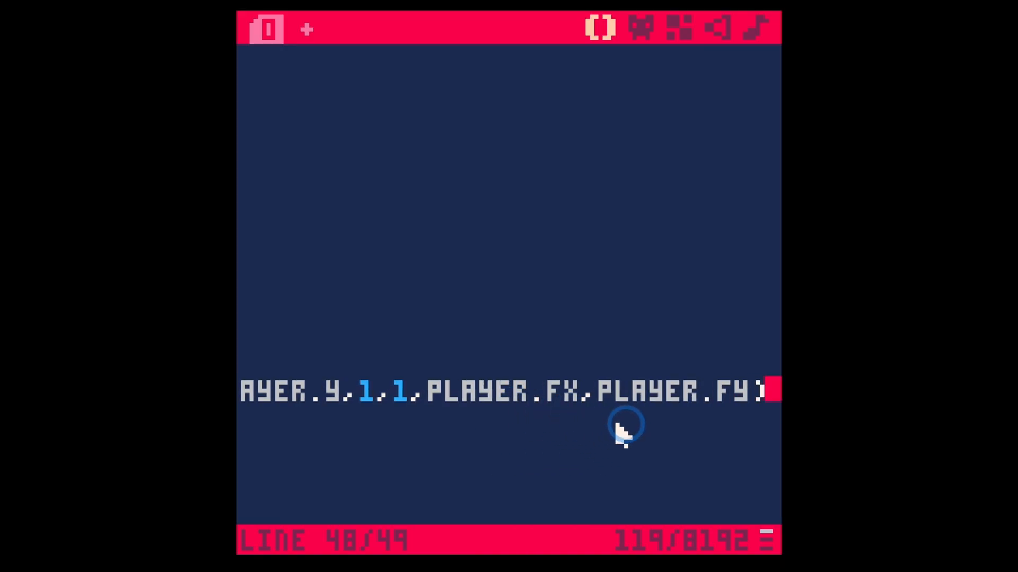
mouse_move(649, 422)
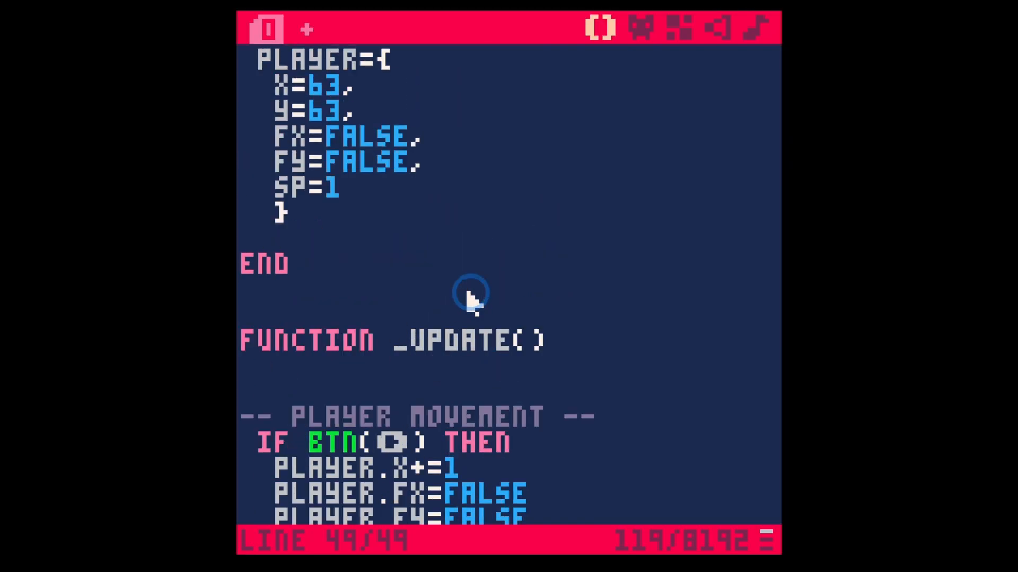
scroll("up", 3)
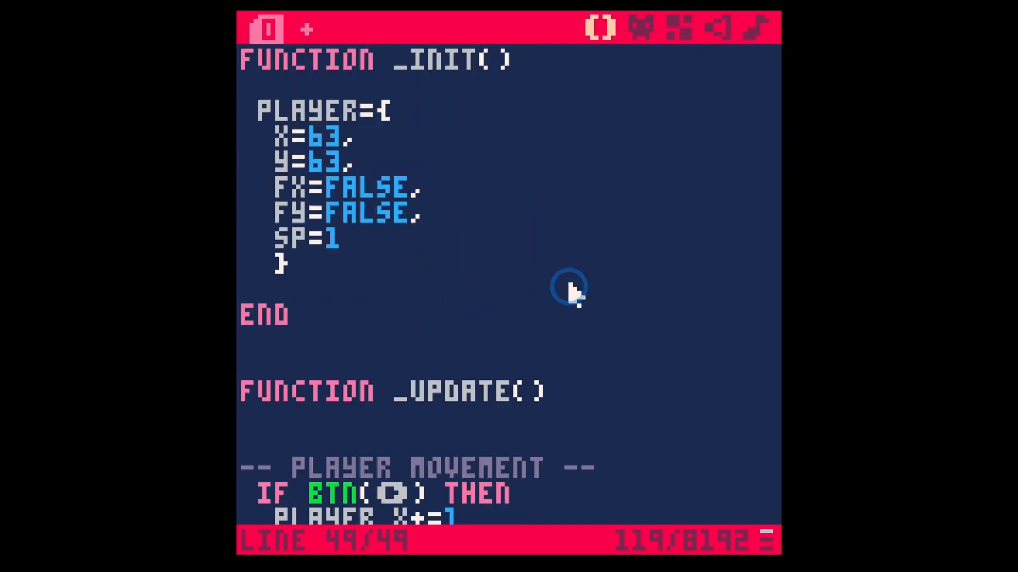
mouse_move(577, 296)
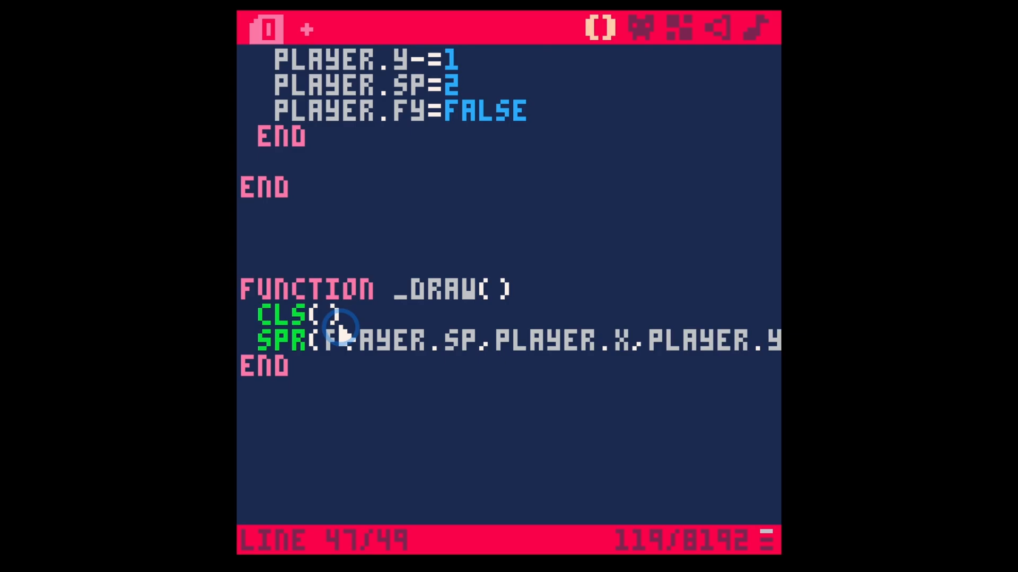
mouse_move(337, 354)
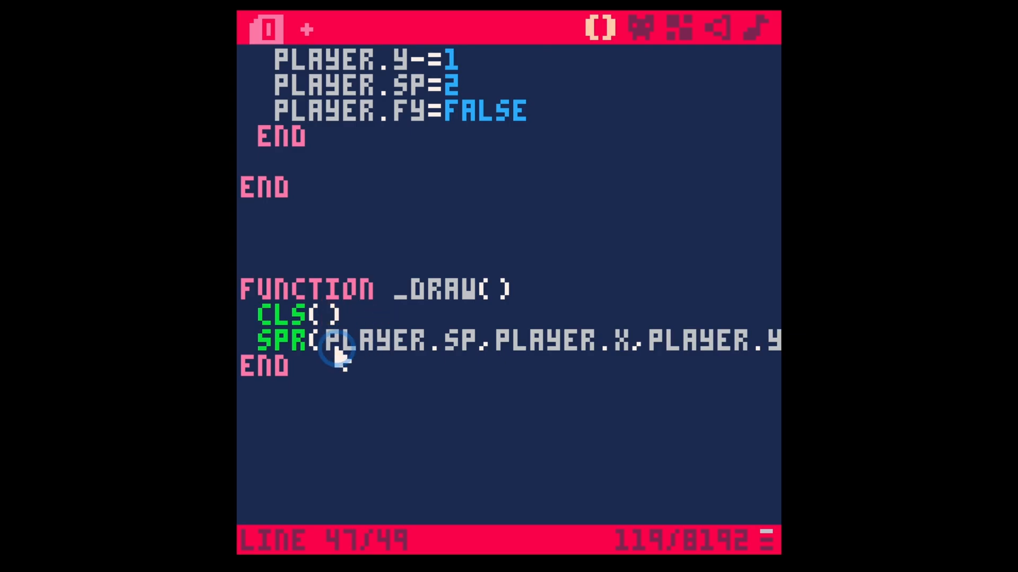
mouse_move(370, 373)
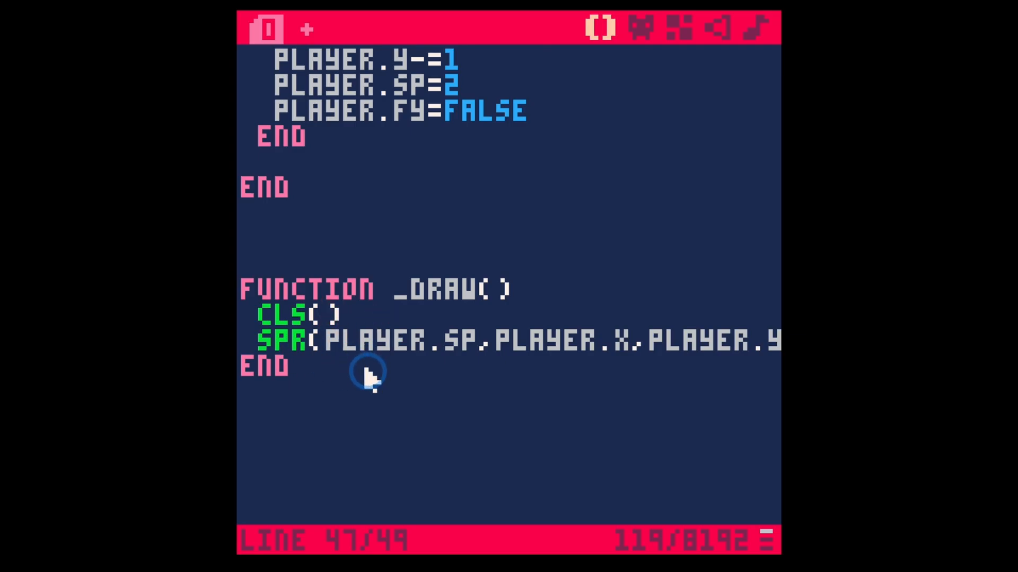